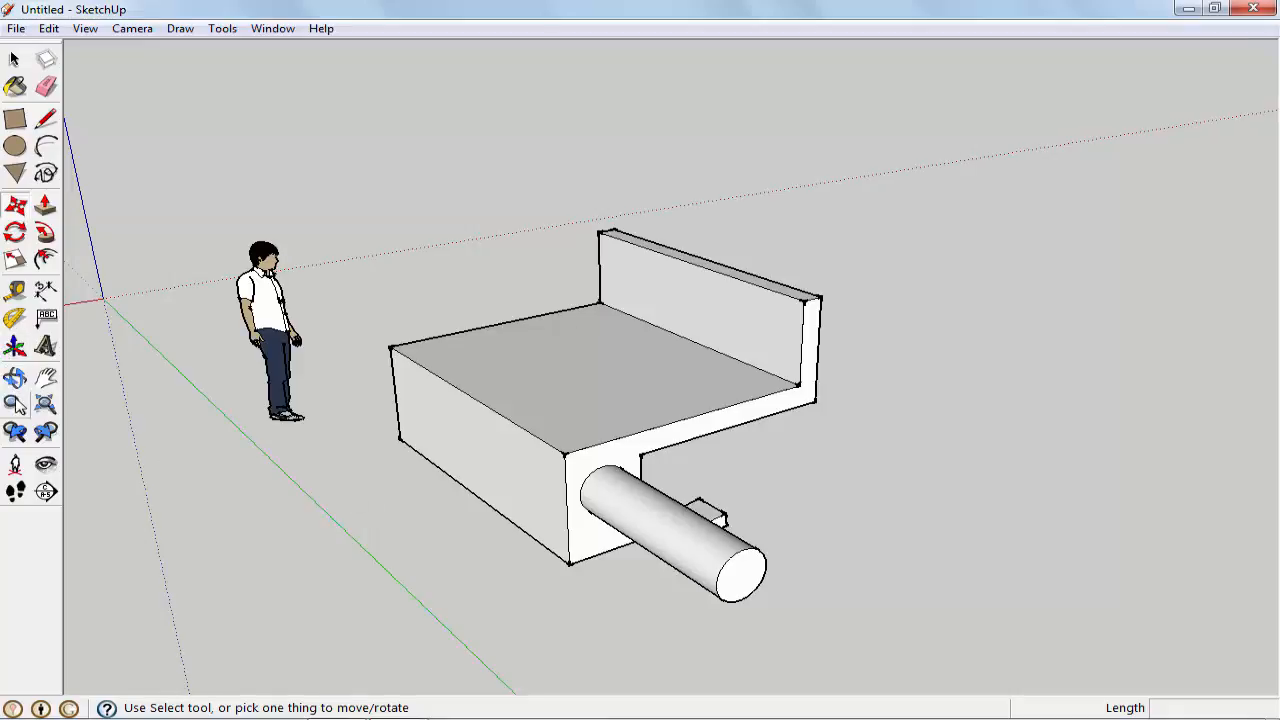
{"action": "mouse_move", "coordinate": [16, 404]}
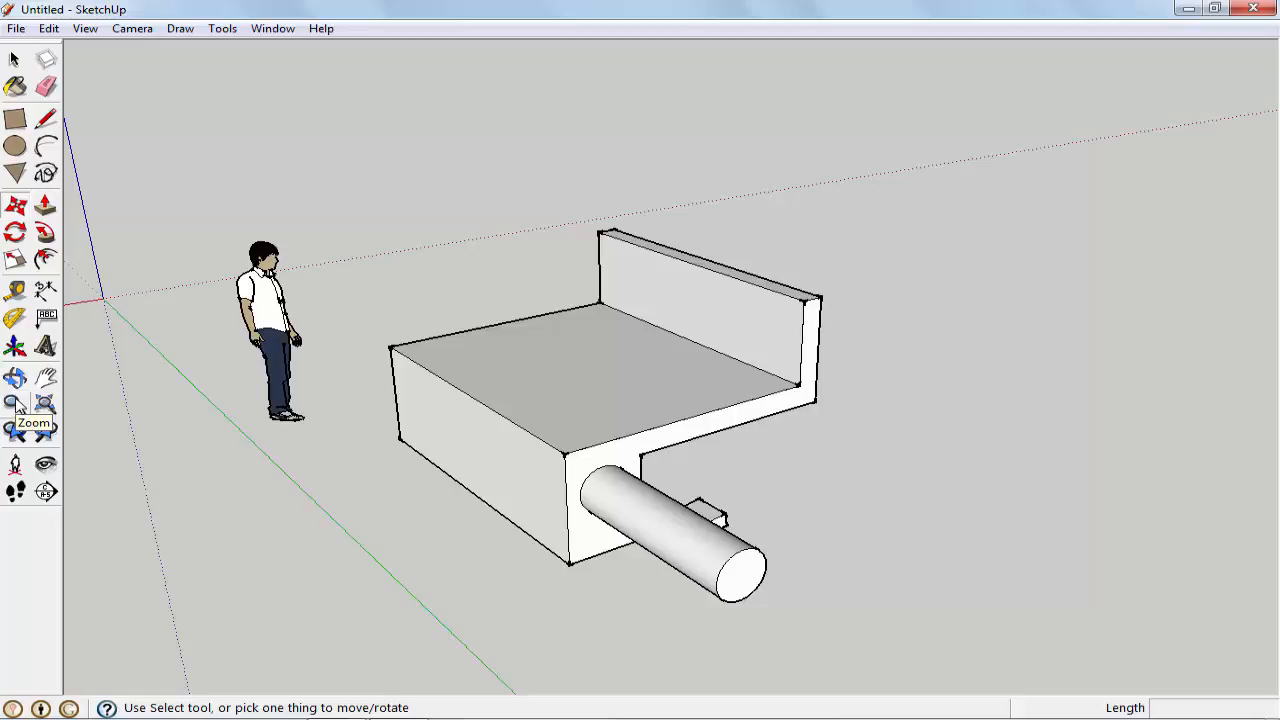
{"action": "mouse_move", "coordinate": [16, 404]}
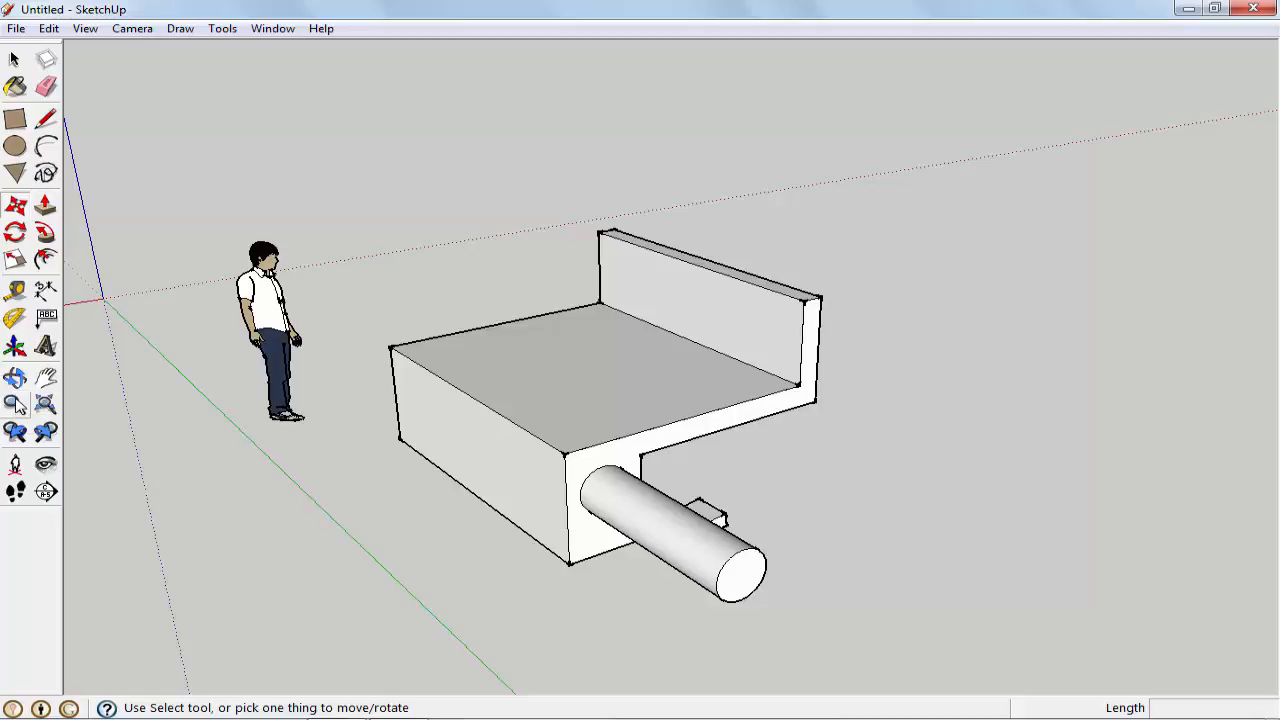
{"action": "mouse_move", "coordinate": [44, 404]}
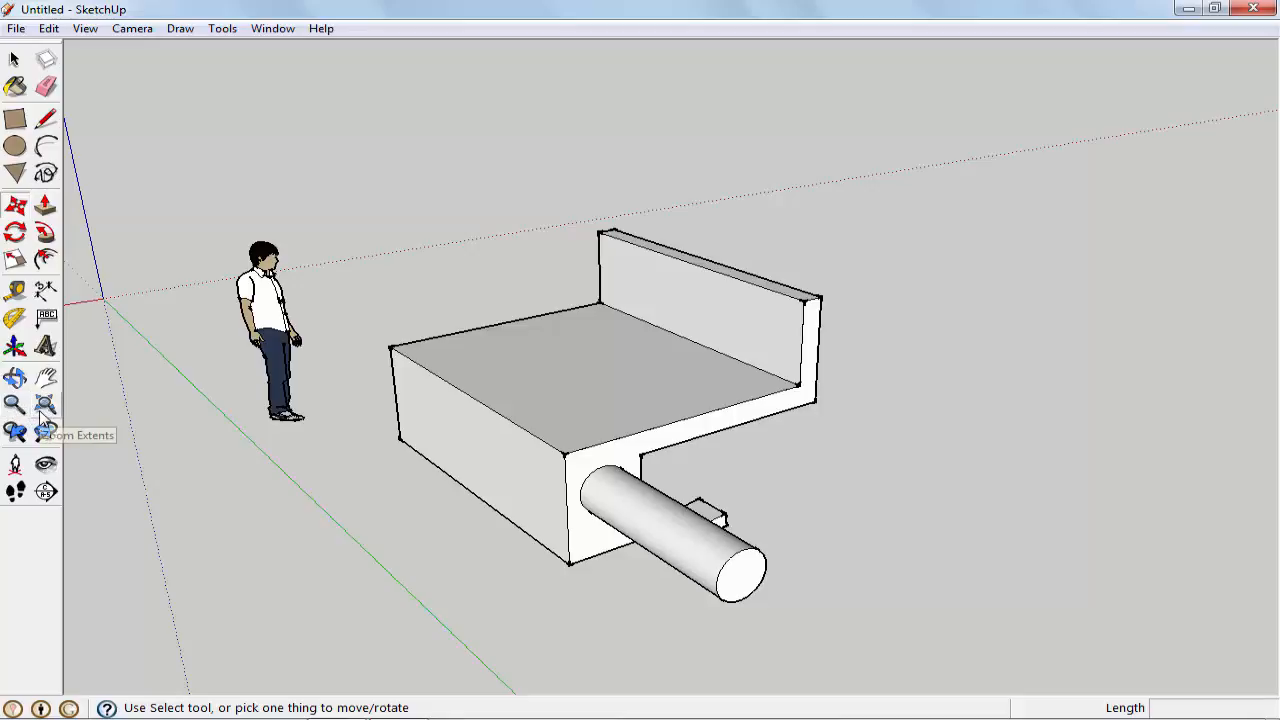
{"action": "mouse_move", "coordinate": [16, 414]}
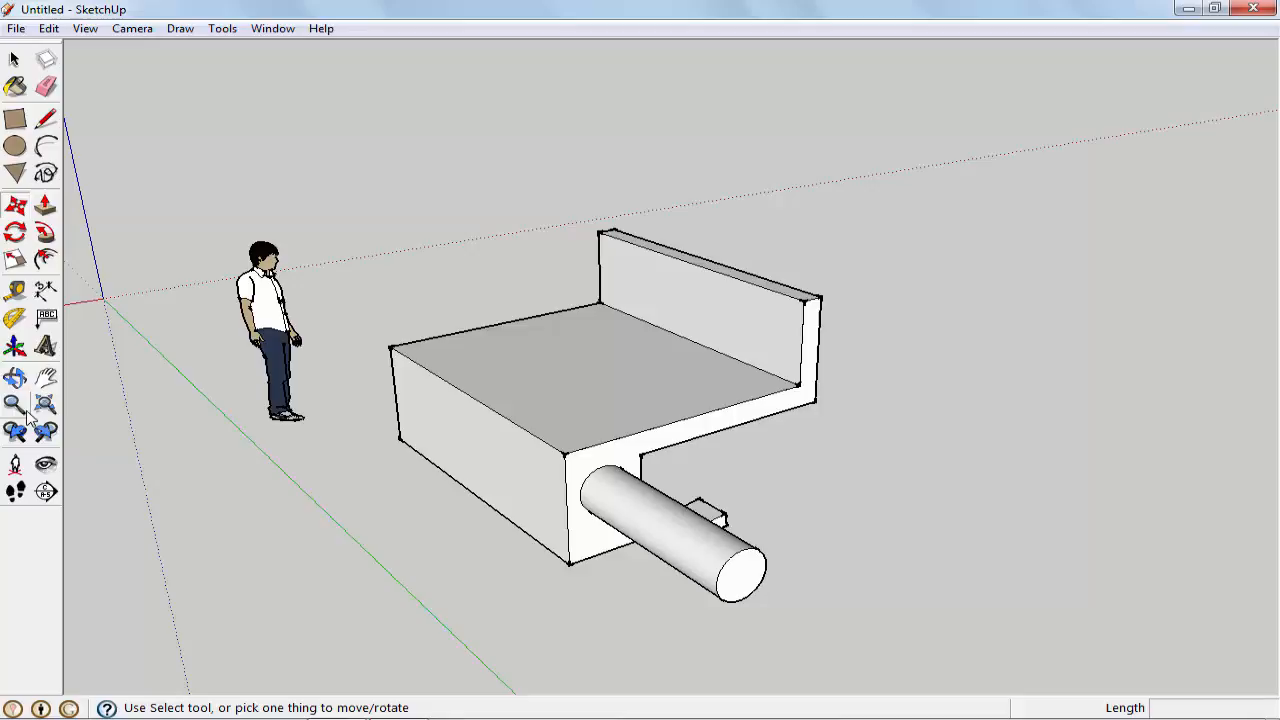
{"action": "mouse_move", "coordinate": [14, 402]}
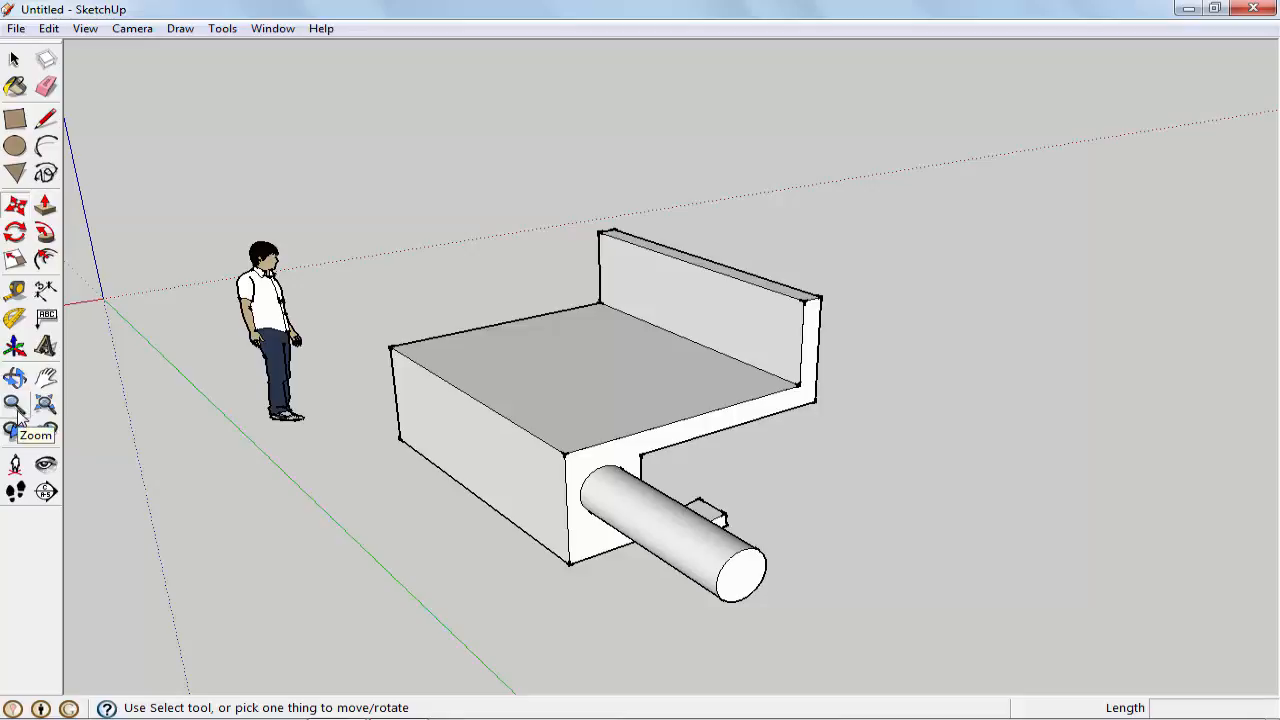
{"action": "mouse_move", "coordinate": [96, 402]}
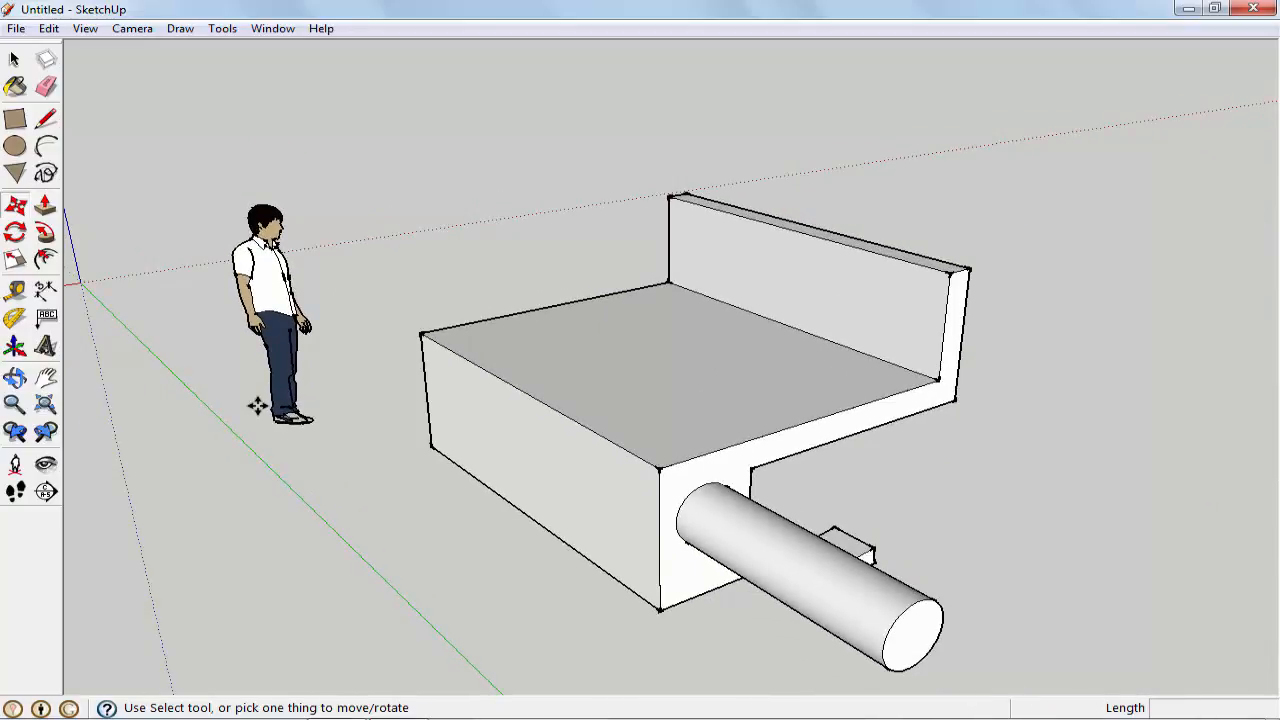
{"action": "mouse_move", "coordinate": [16, 404]}
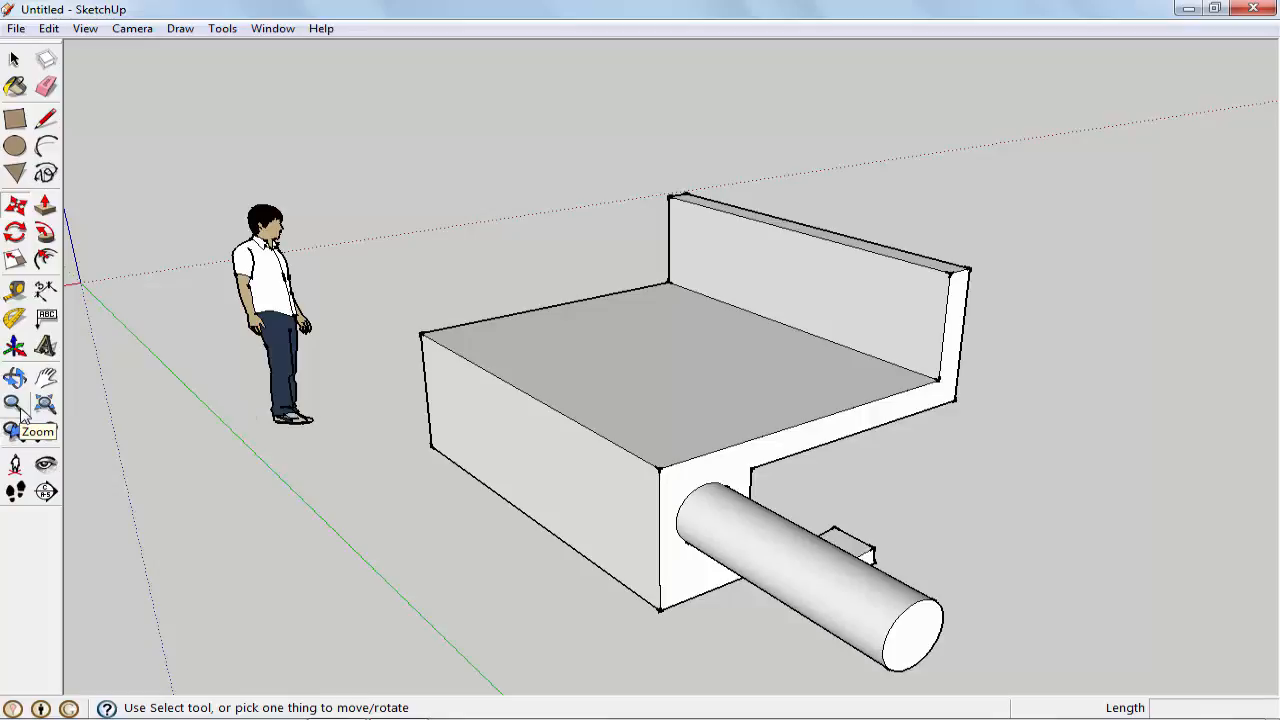
{"action": "mouse_move", "coordinate": [16, 430]}
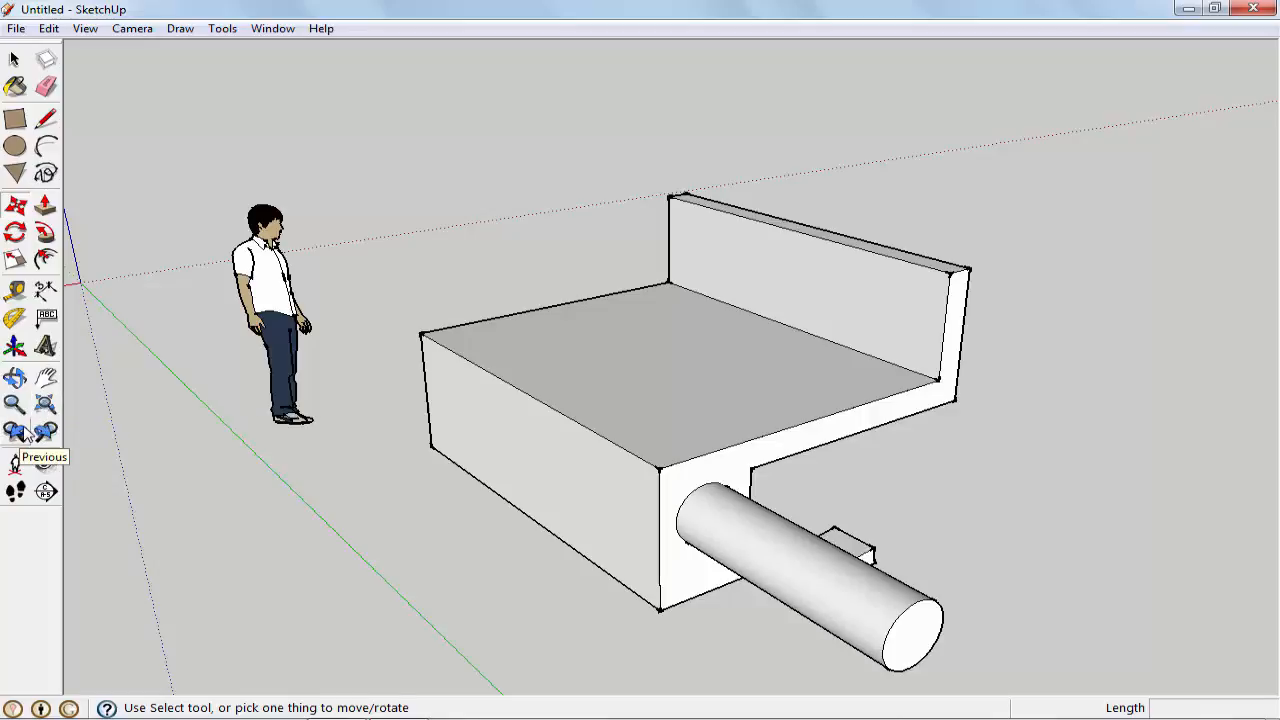
{"action": "mouse_move", "coordinate": [44, 404]}
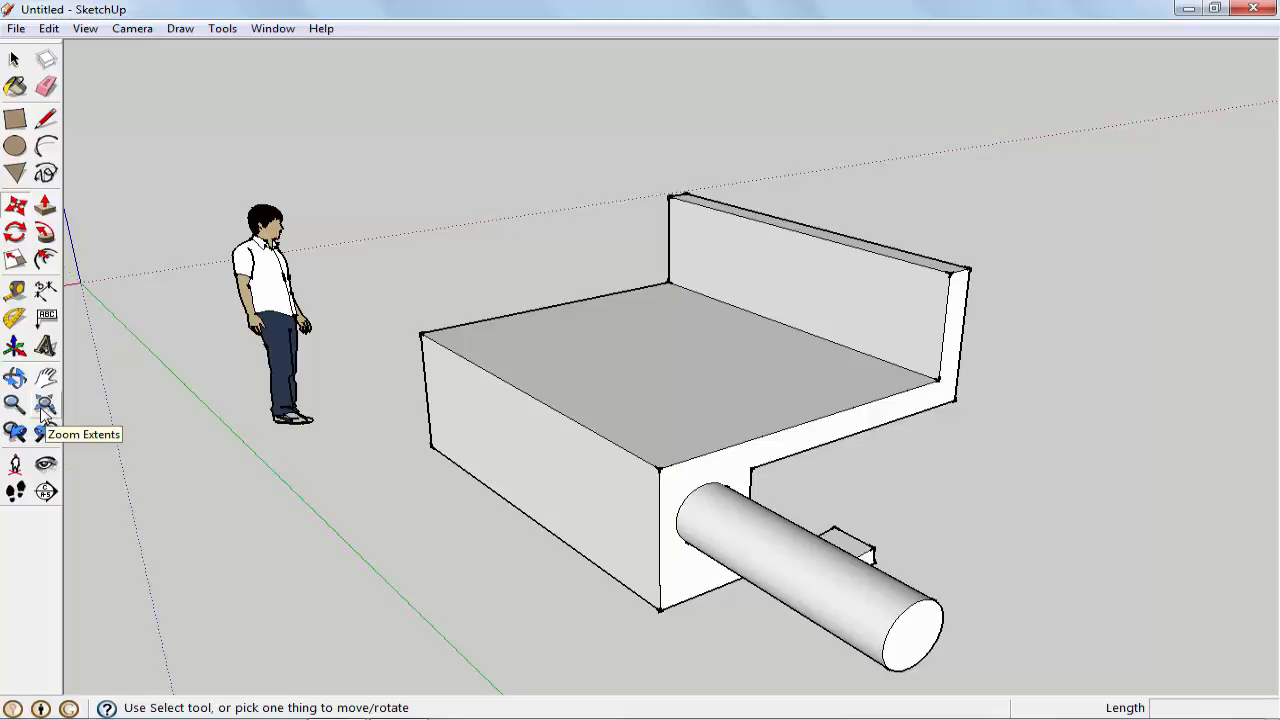
{"action": "mouse_move", "coordinate": [46, 432]}
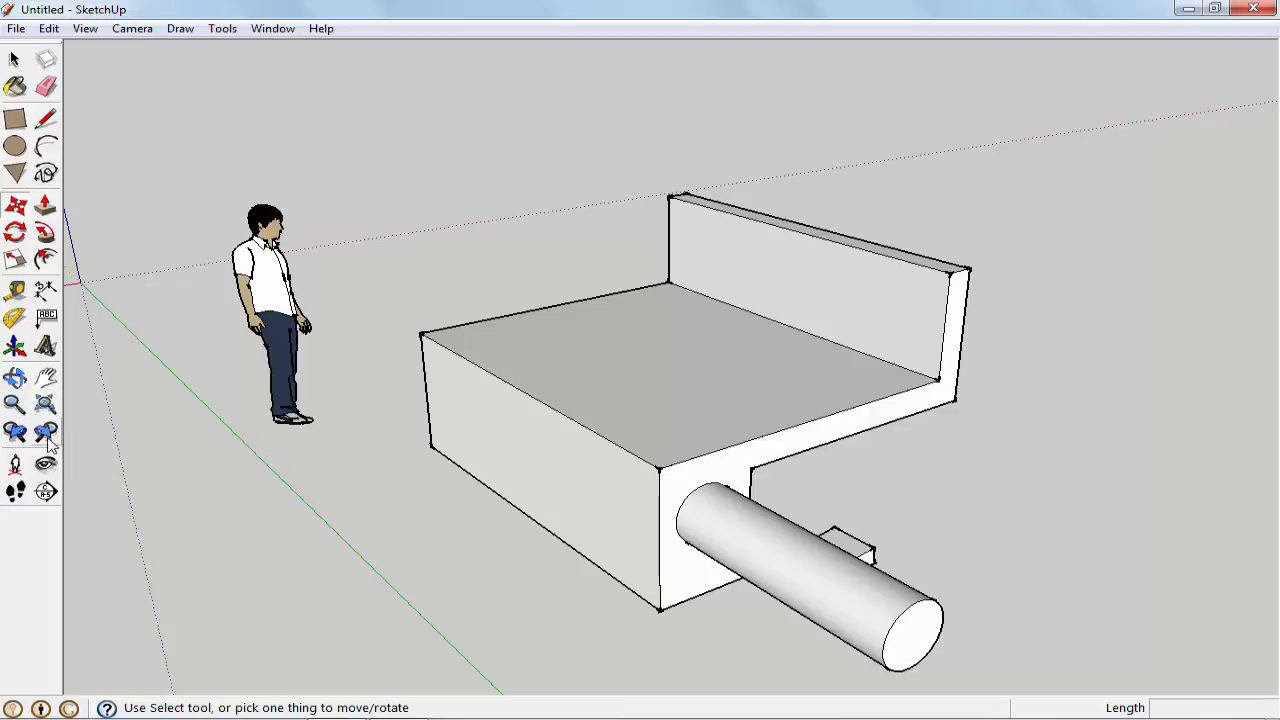
{"action": "mouse_move", "coordinate": [46, 114]}
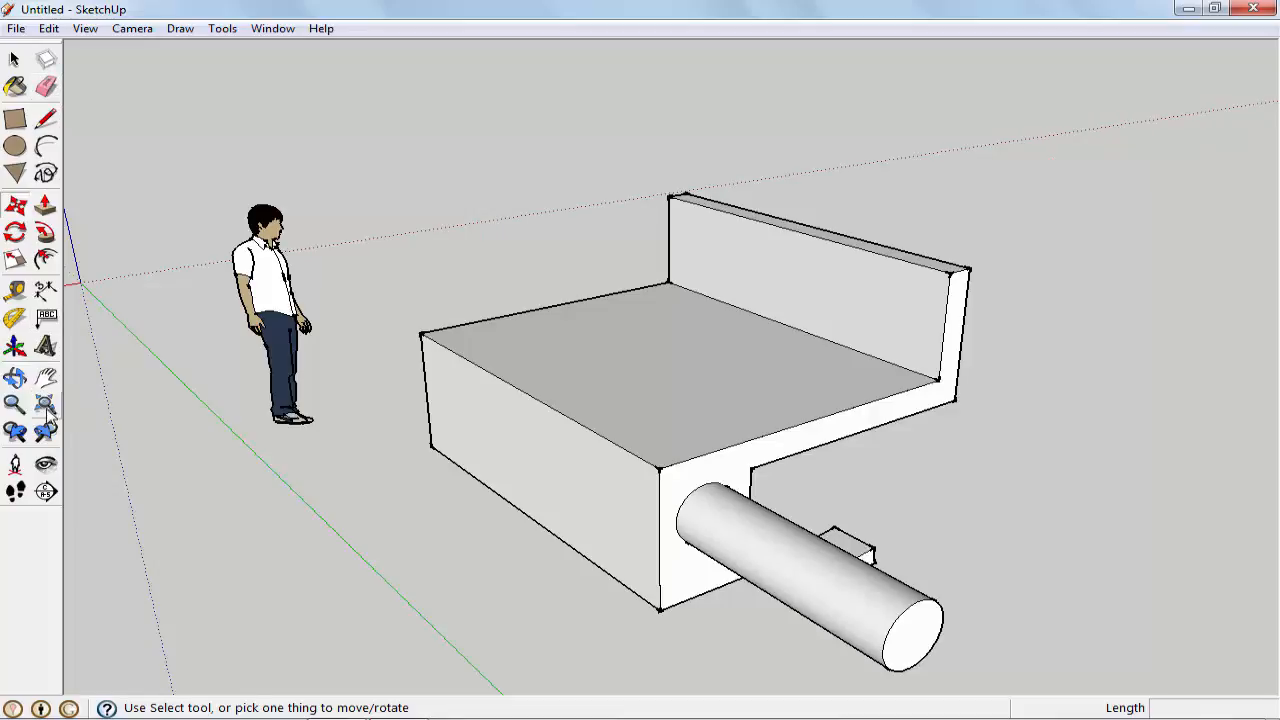
{"action": "mouse_move", "coordinate": [48, 58]}
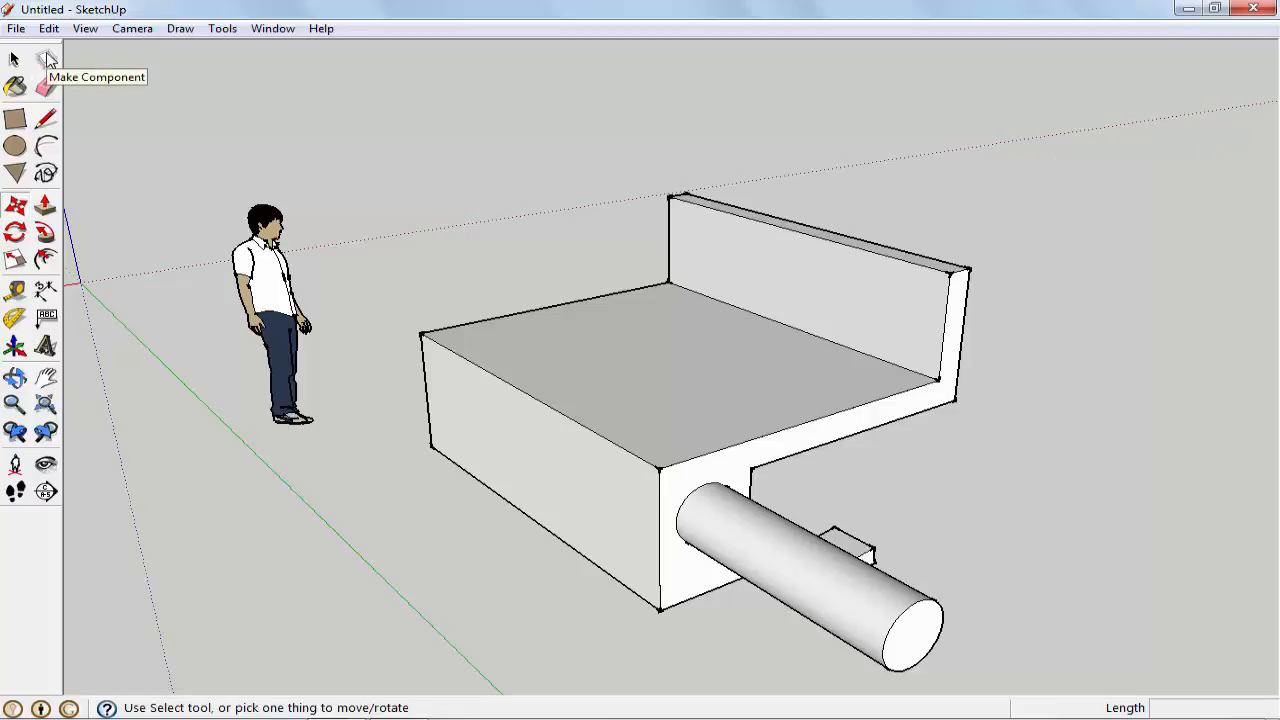
{"action": "mouse_move", "coordinate": [16, 376]}
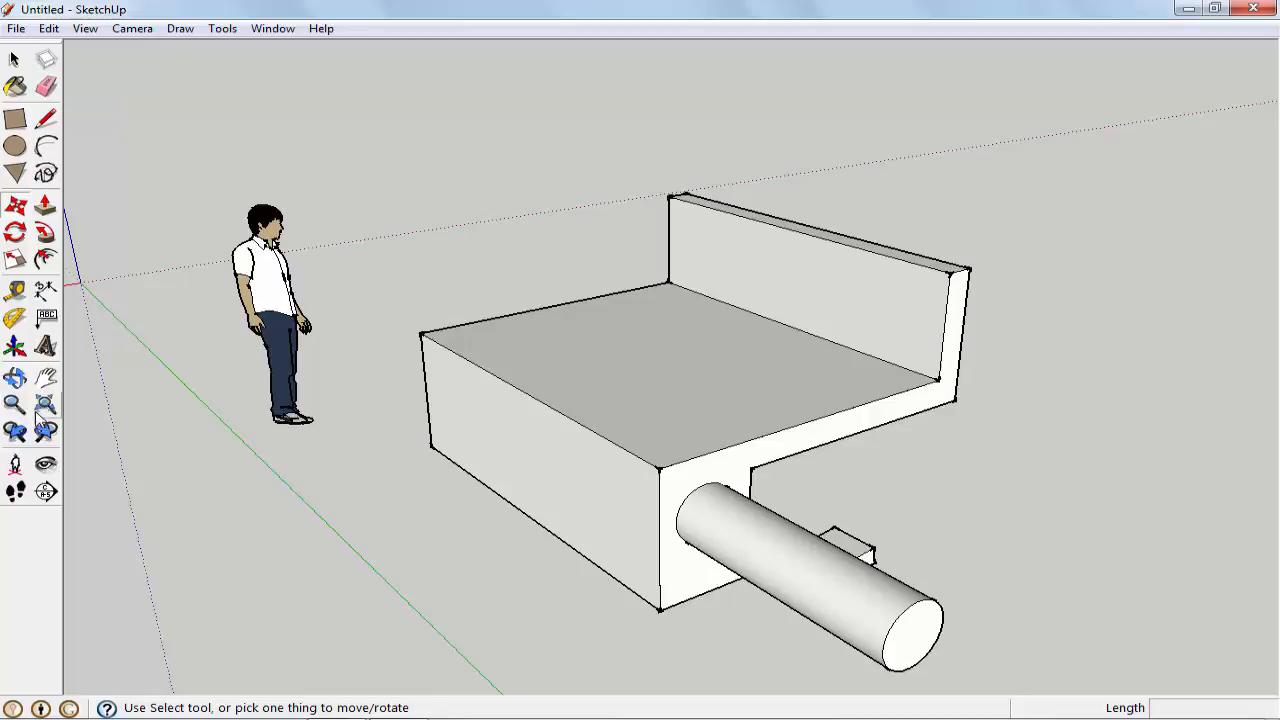
{"action": "mouse_move", "coordinate": [44, 404]}
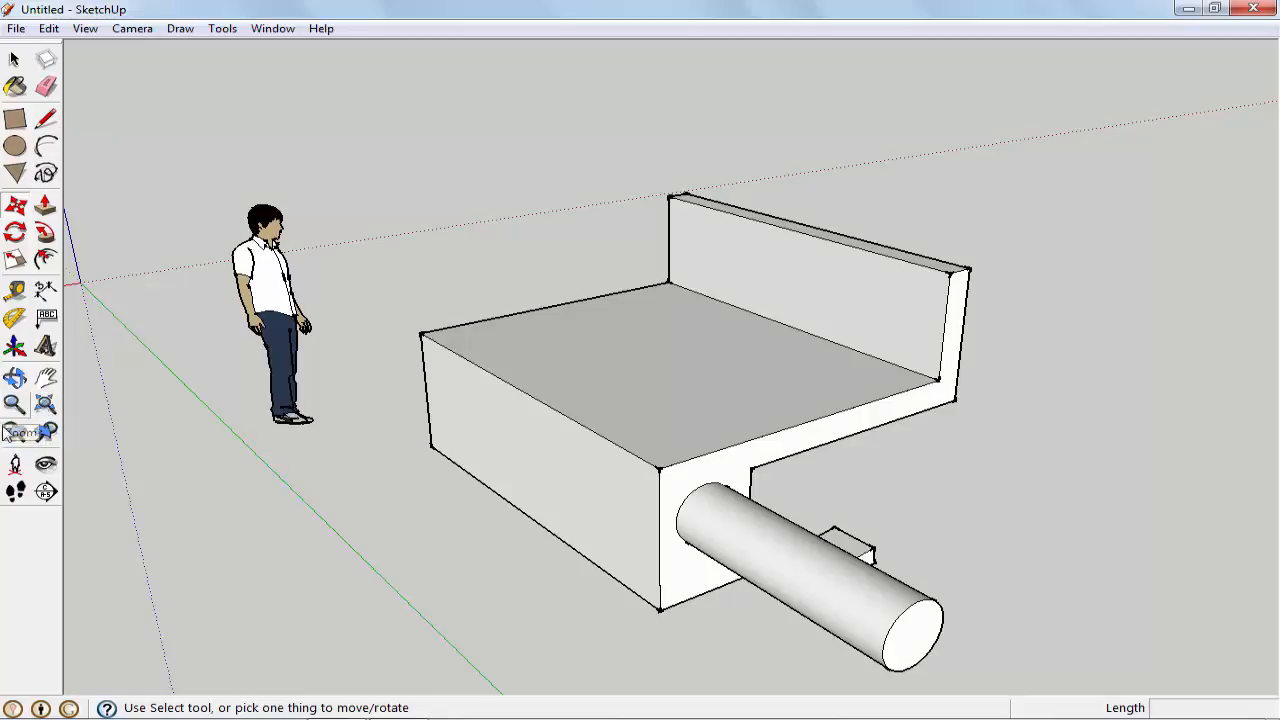
{"action": "mouse_move", "coordinate": [44, 432]}
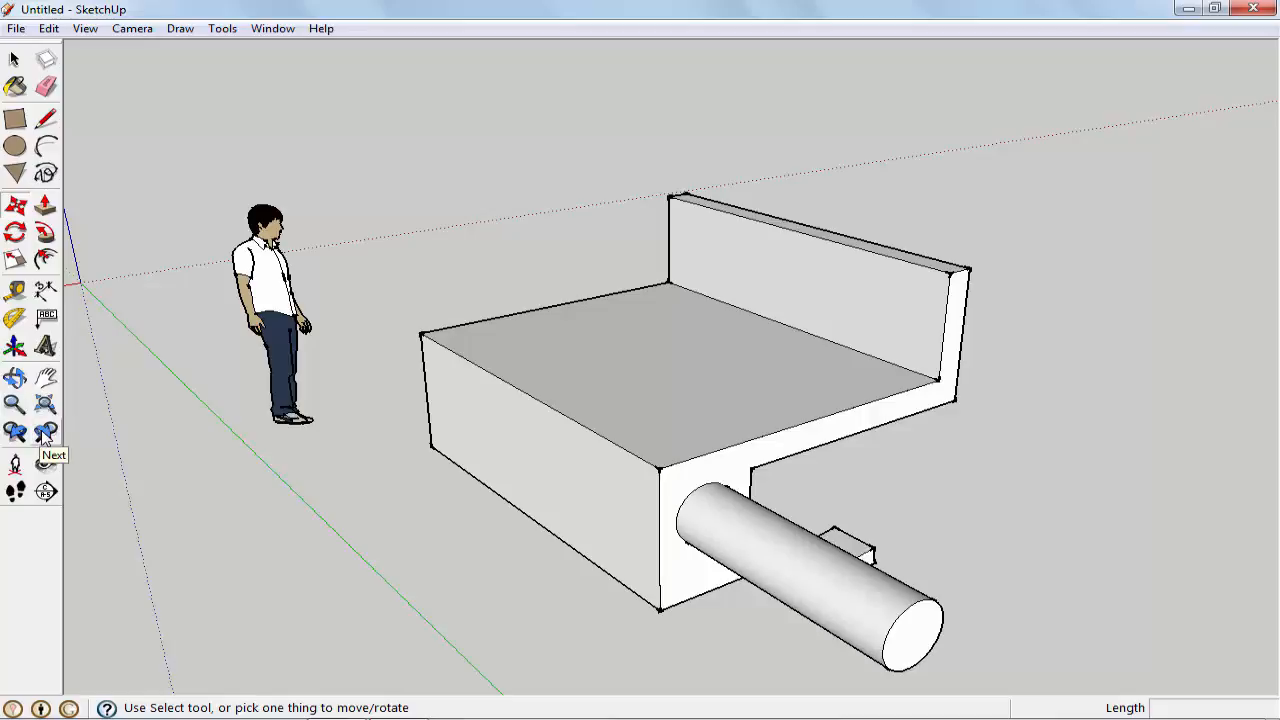
{"action": "mouse_move", "coordinate": [16, 404]}
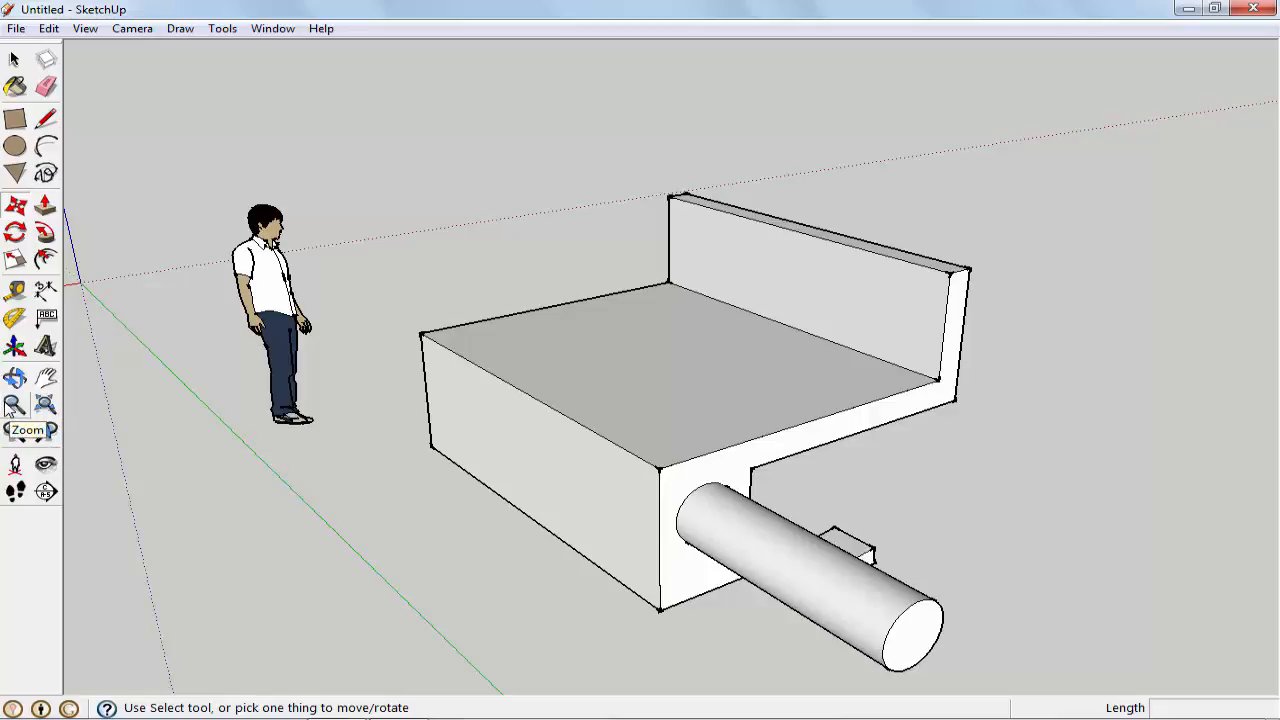
Zoom out from the bracket model in two drags, then zoom back in to roughly the original framing.
{"action": "left_click", "coordinate": [16, 404]}
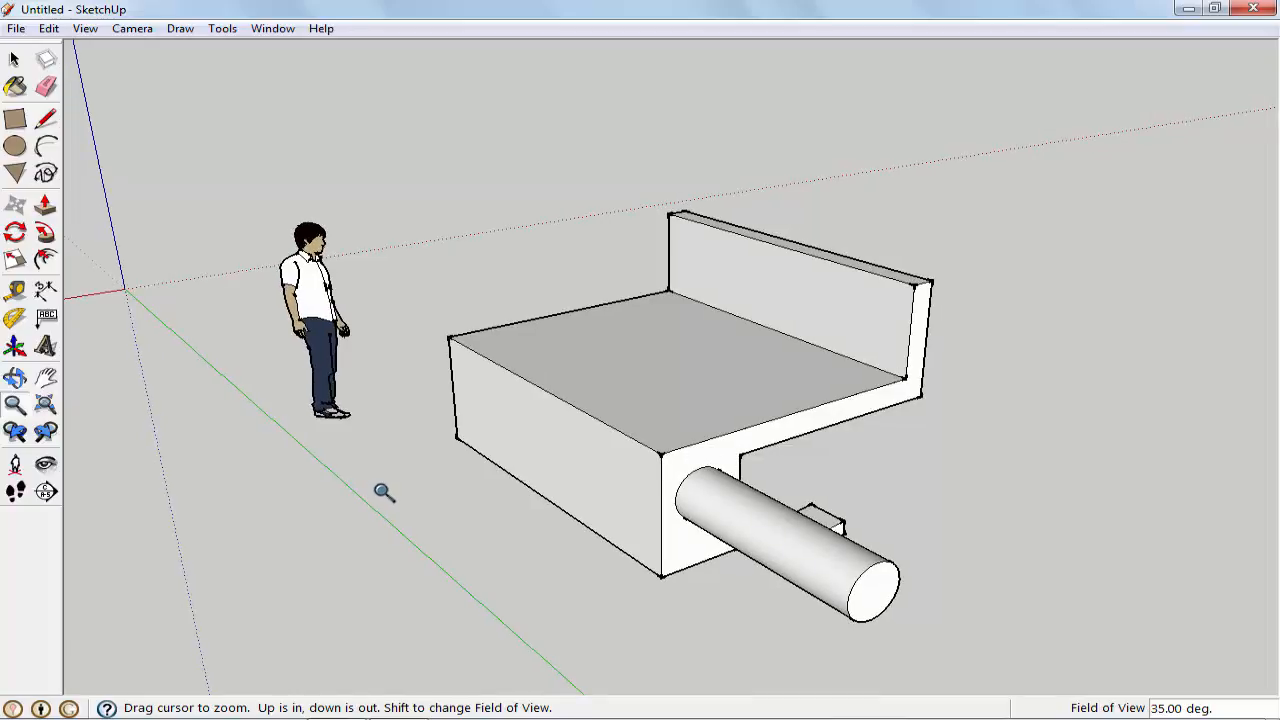
{"action": "left_click_drag", "start_coordinate": [384, 492], "coordinate": [484, 556]}
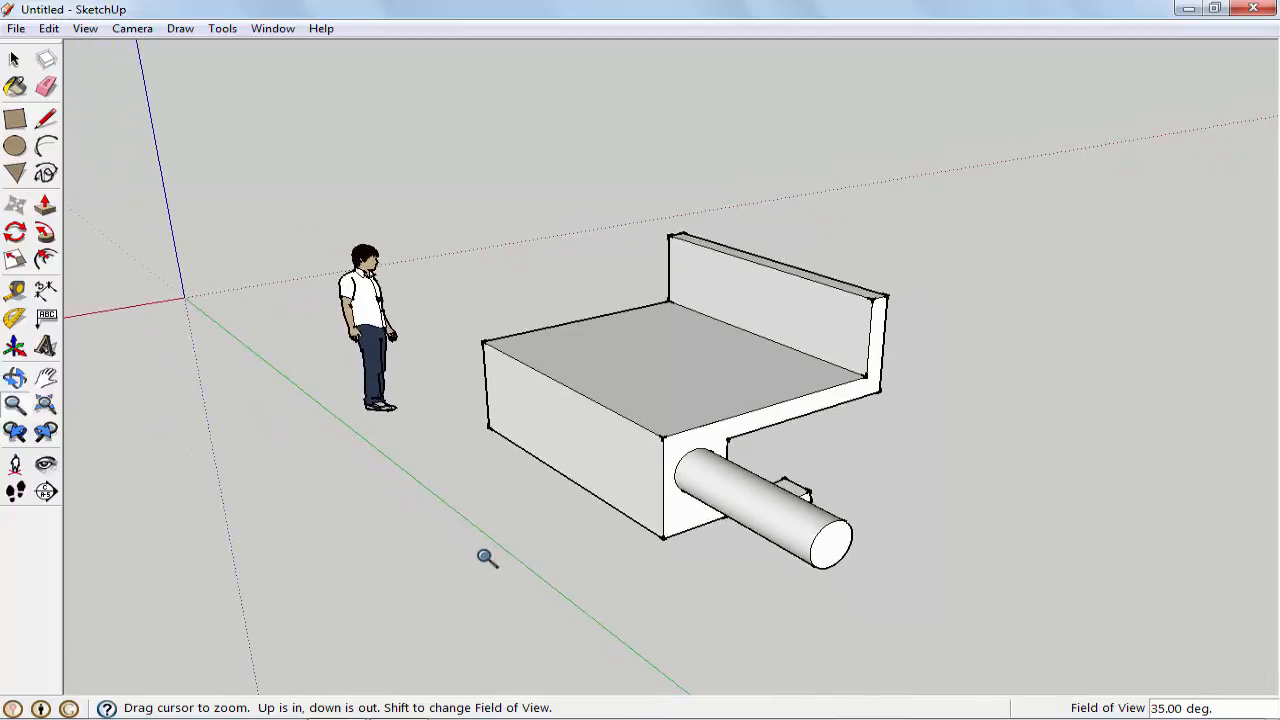
{"action": "left_click_drag", "start_coordinate": [488, 556], "coordinate": [488, 522]}
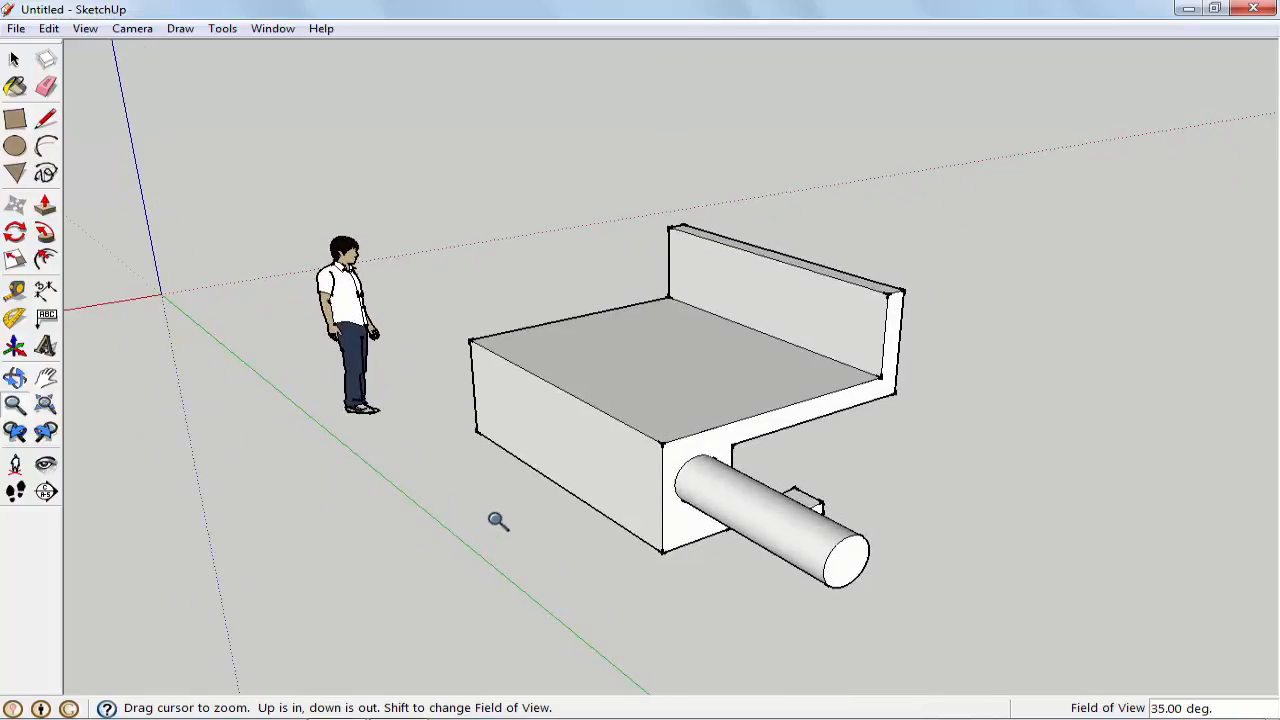
{"action": "left_click_drag", "start_coordinate": [498, 520], "coordinate": [432, 460]}
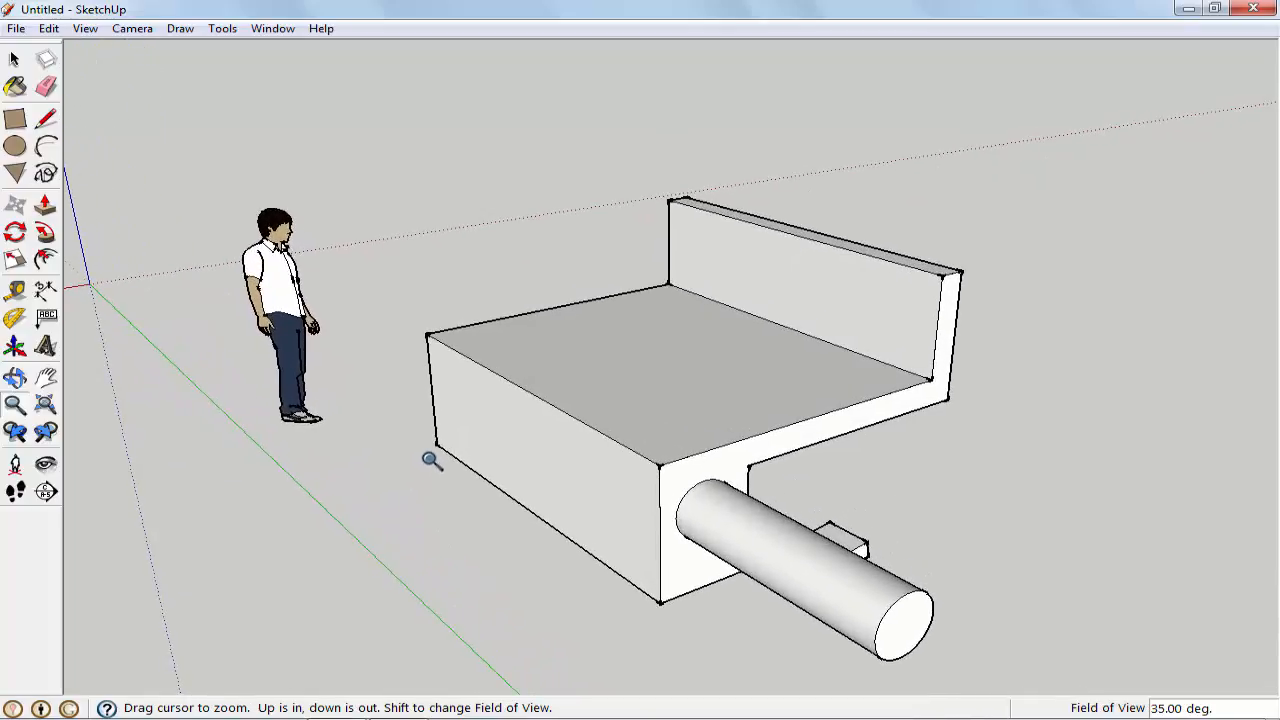
{"action": "left_click_drag", "start_coordinate": [430, 460], "coordinate": [370, 378]}
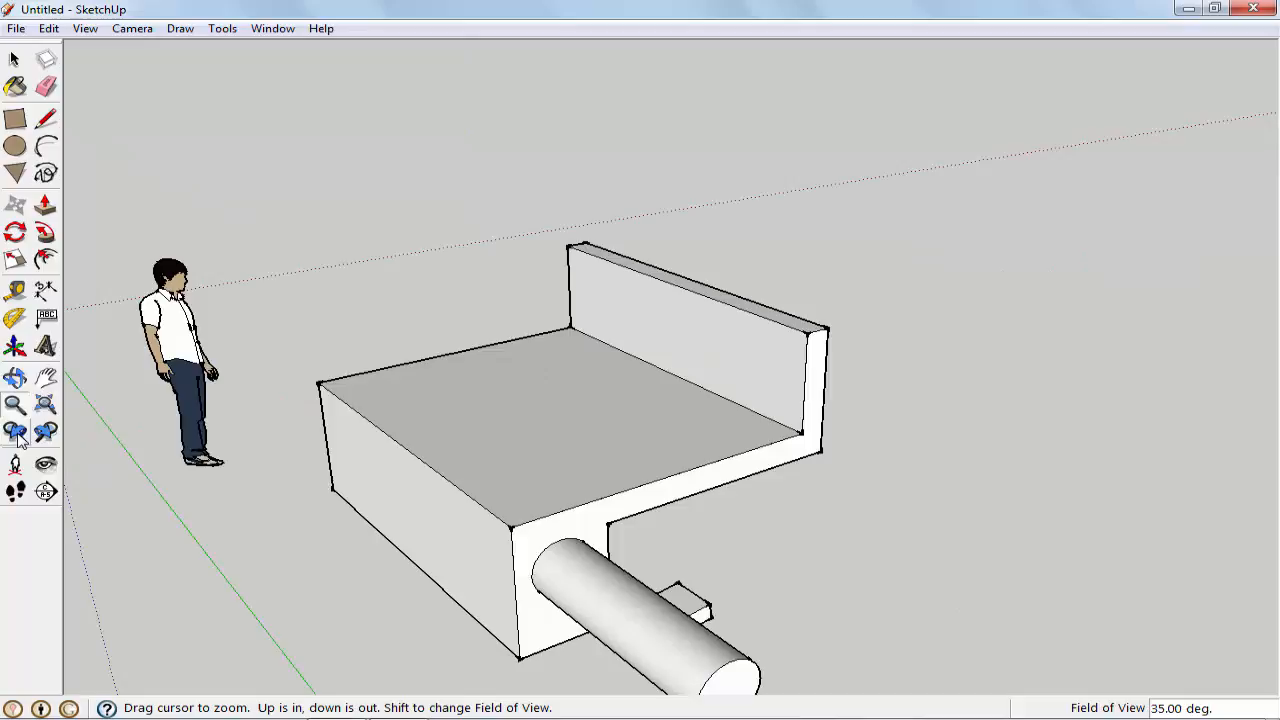
{"action": "mouse_move", "coordinate": [22, 442]}
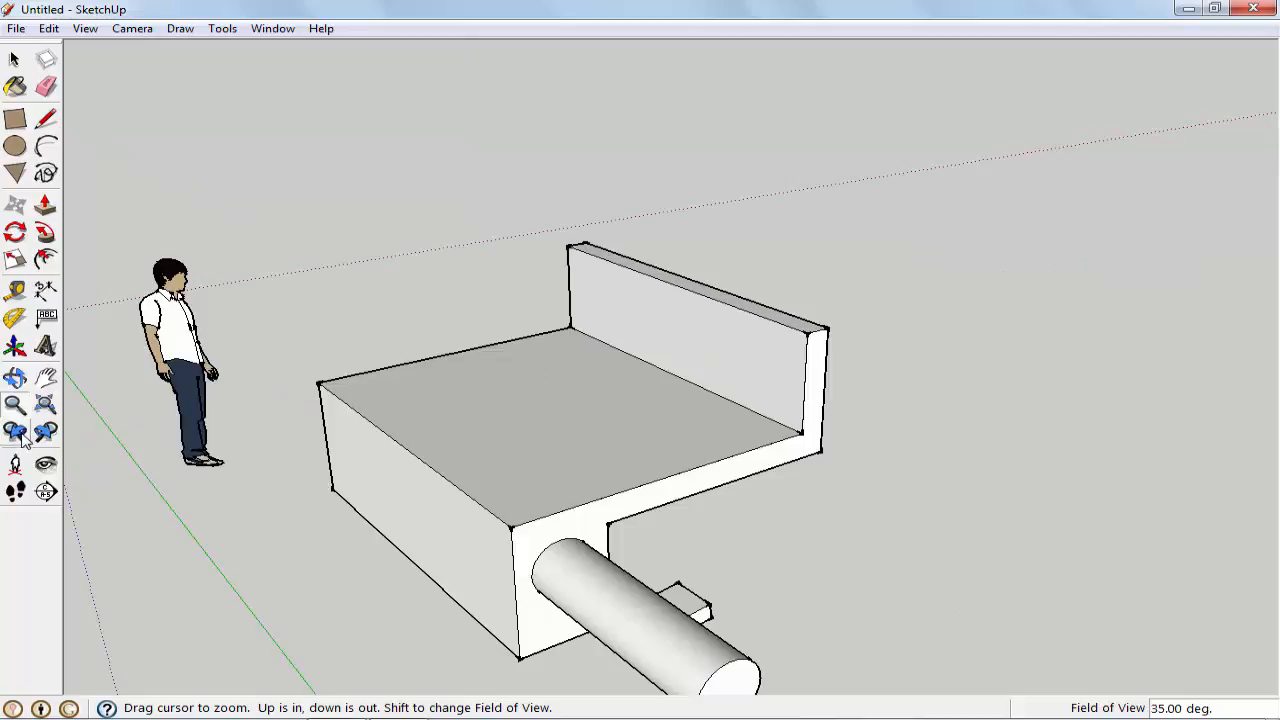
{"action": "mouse_move", "coordinate": [156, 418]}
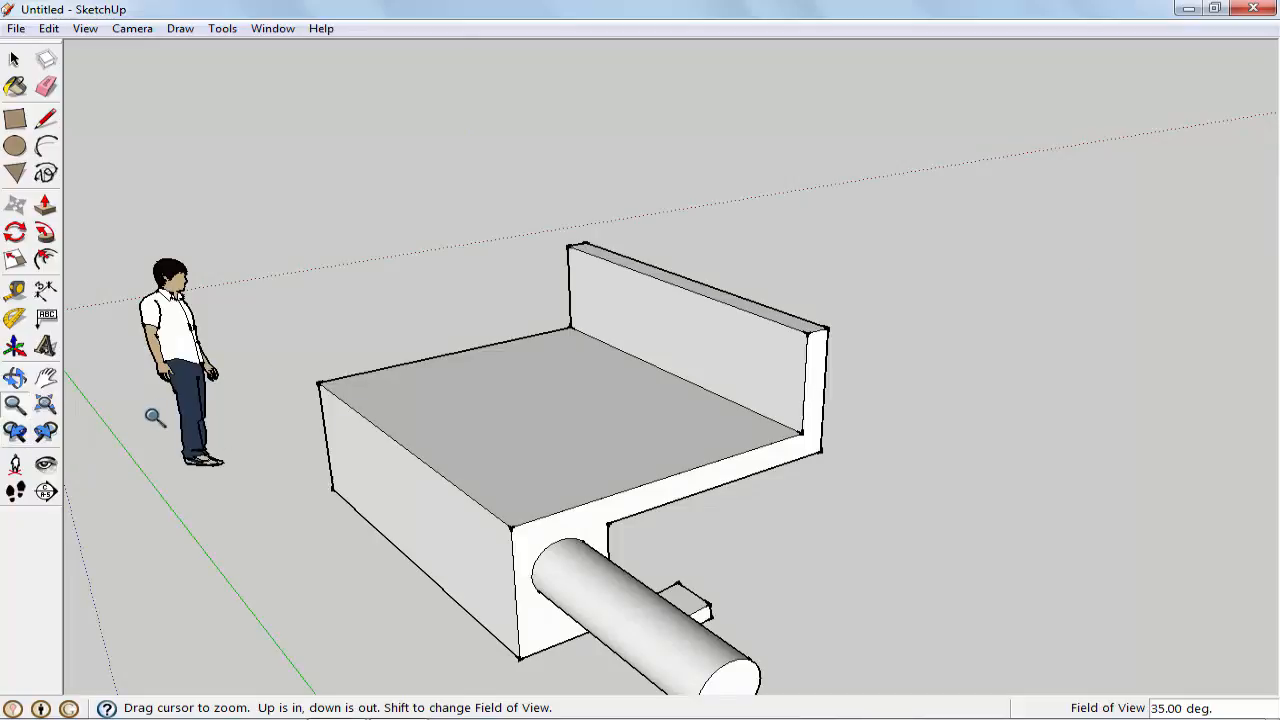
{"action": "mouse_move", "coordinate": [44, 432]}
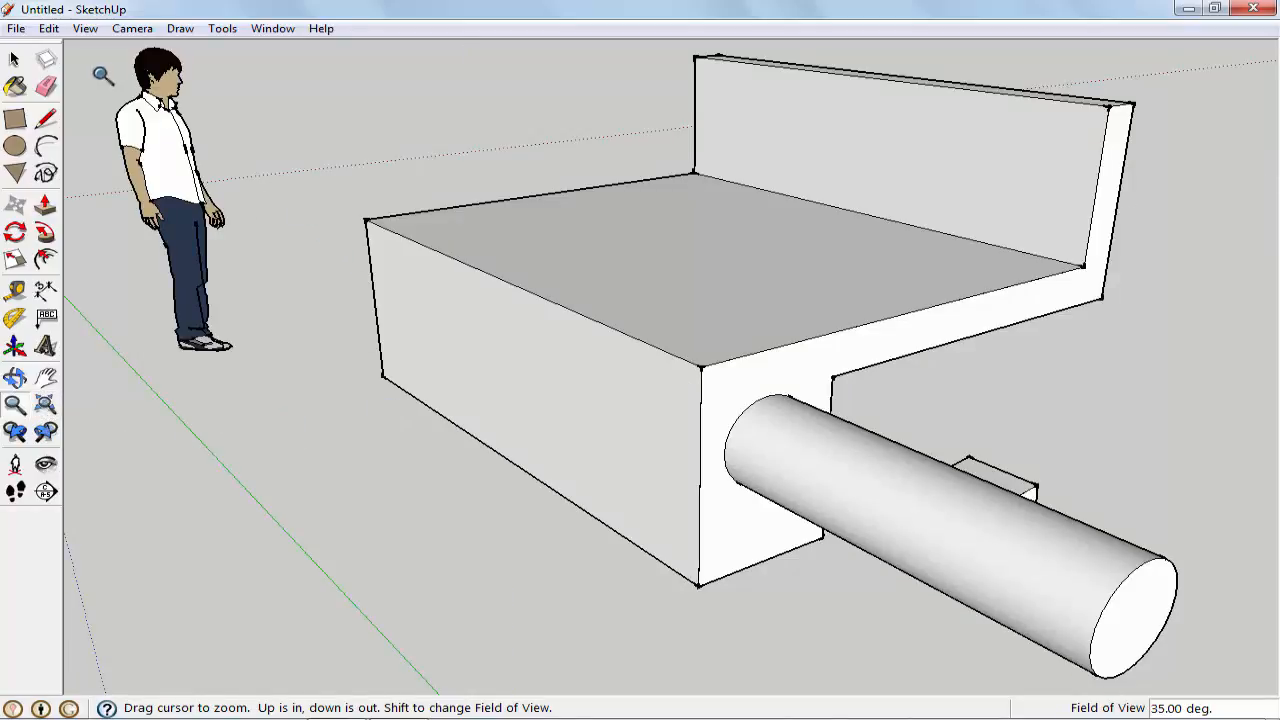
{"action": "mouse_move", "coordinate": [532, 218]}
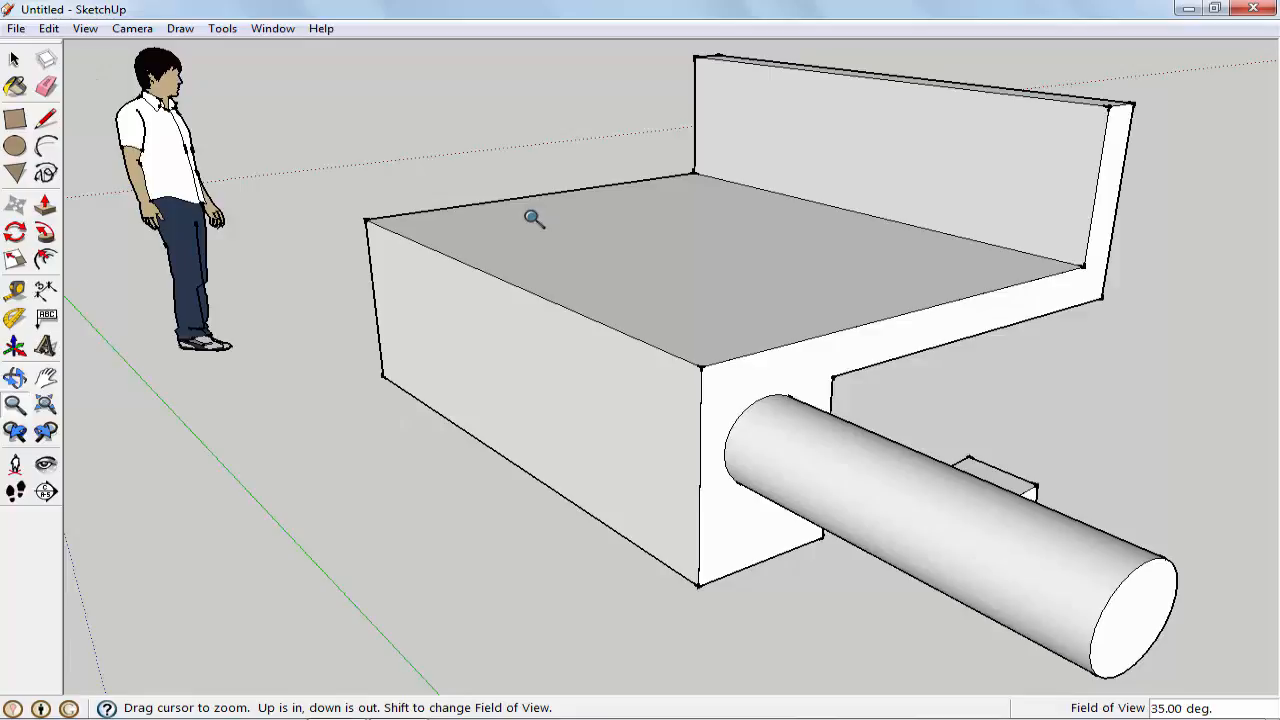
{"action": "mouse_move", "coordinate": [540, 262]}
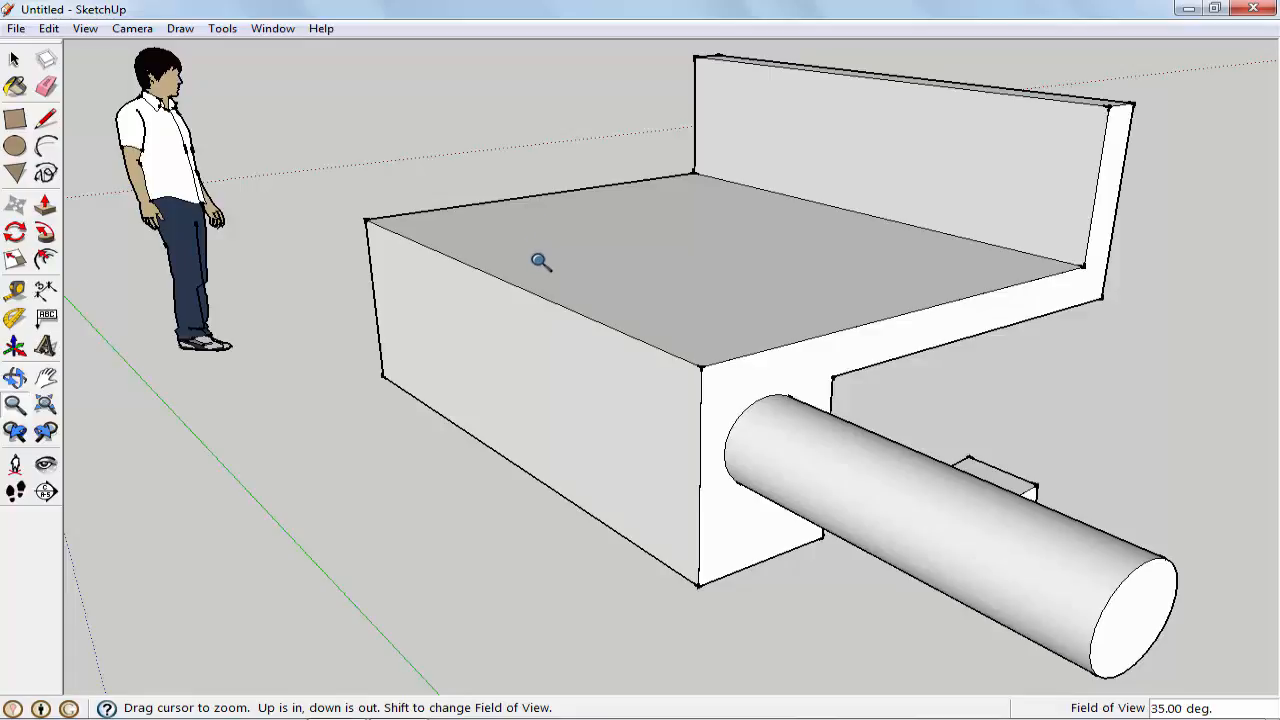
{"action": "mouse_move", "coordinate": [138, 396]}
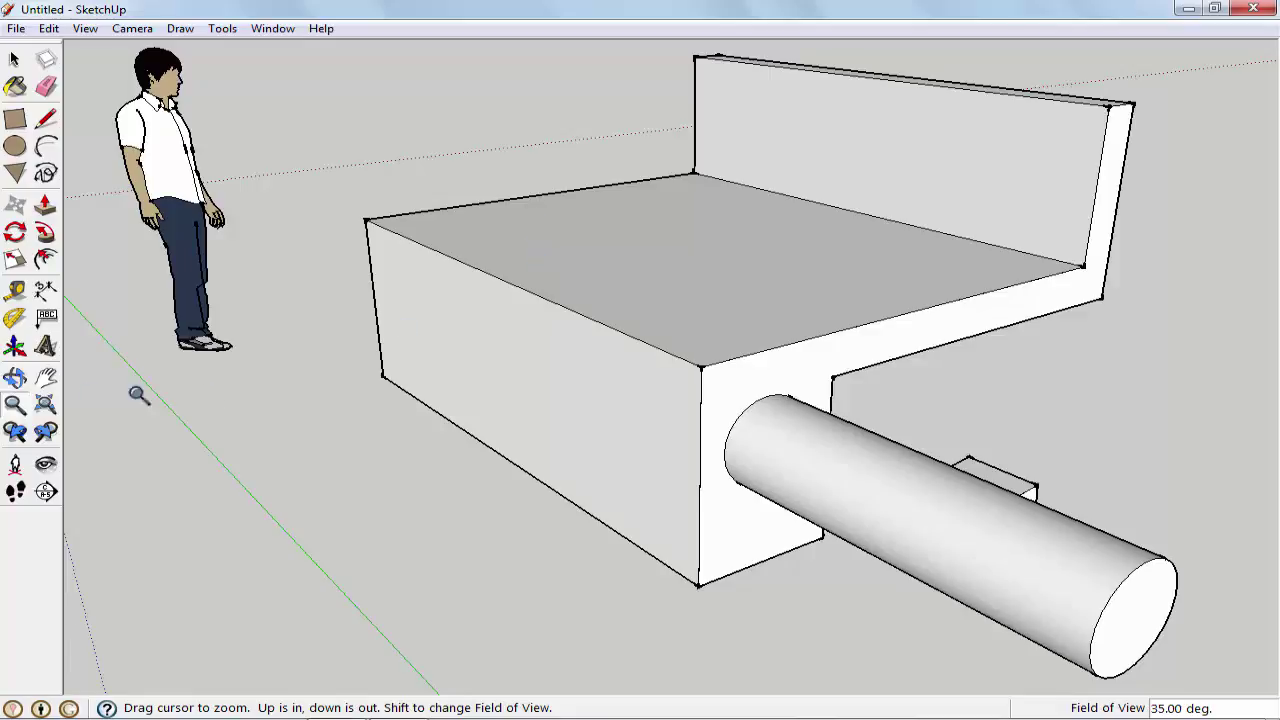
{"action": "mouse_move", "coordinate": [44, 408]}
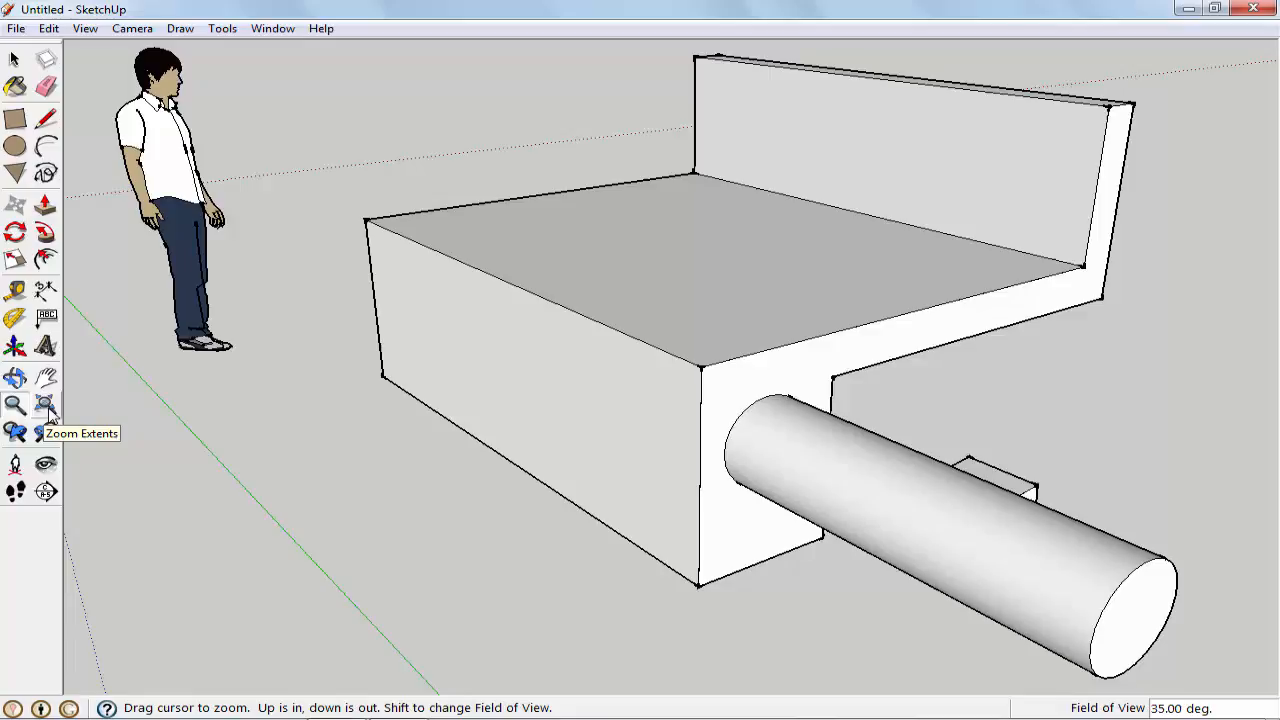
Zoom Extents to fit the bracket and figure, then select the whole bracket-and-cylinder model.
{"action": "left_click", "coordinate": [46, 404]}
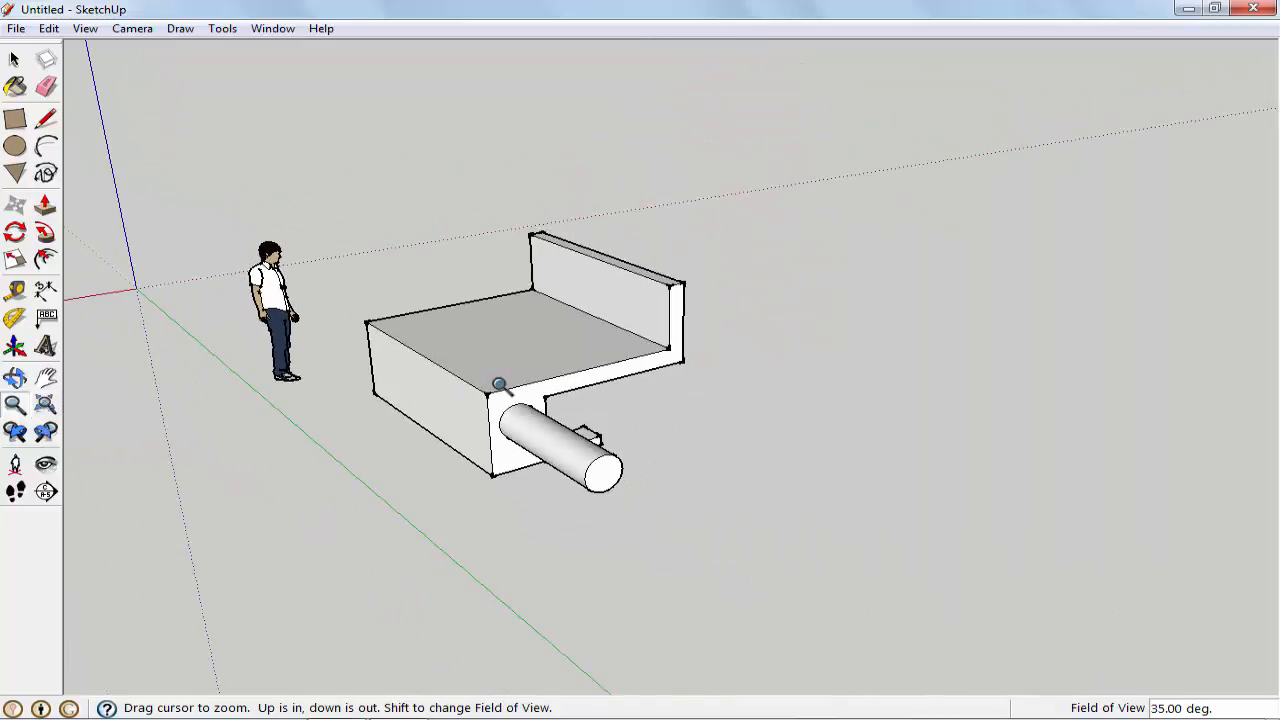
{"action": "left_click", "coordinate": [16, 60]}
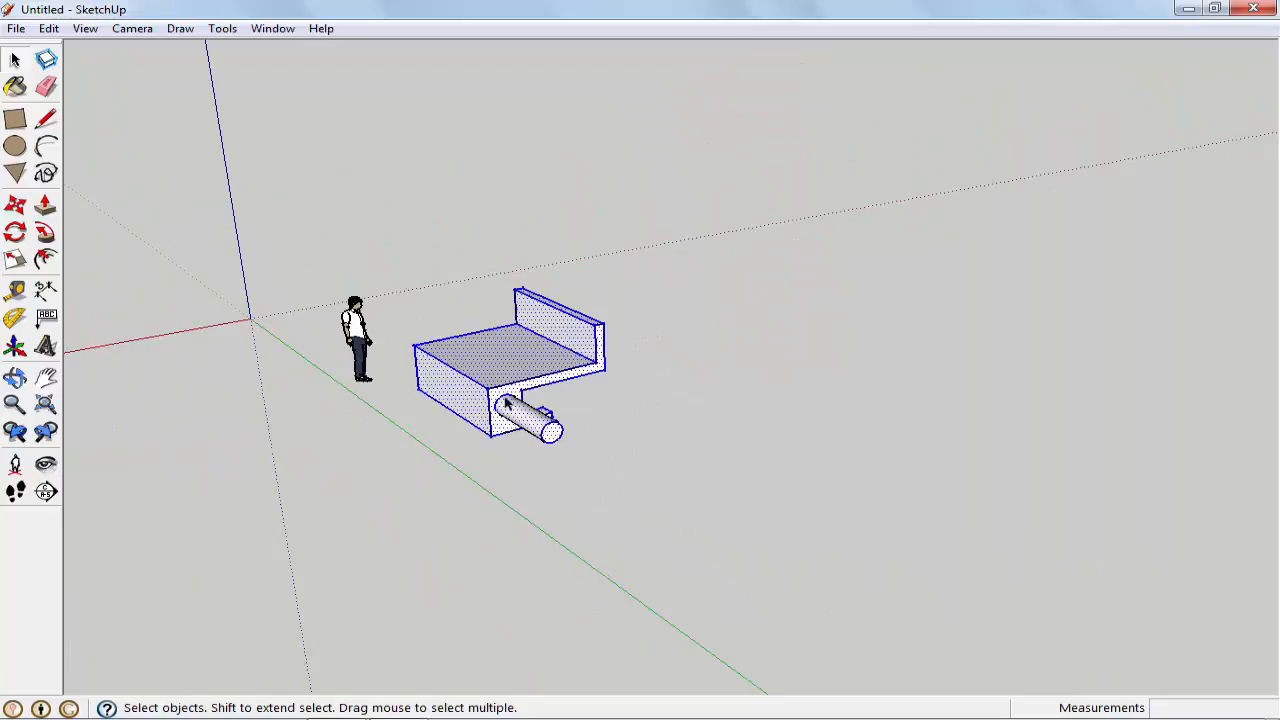
{"action": "mouse_move", "coordinate": [408, 376]}
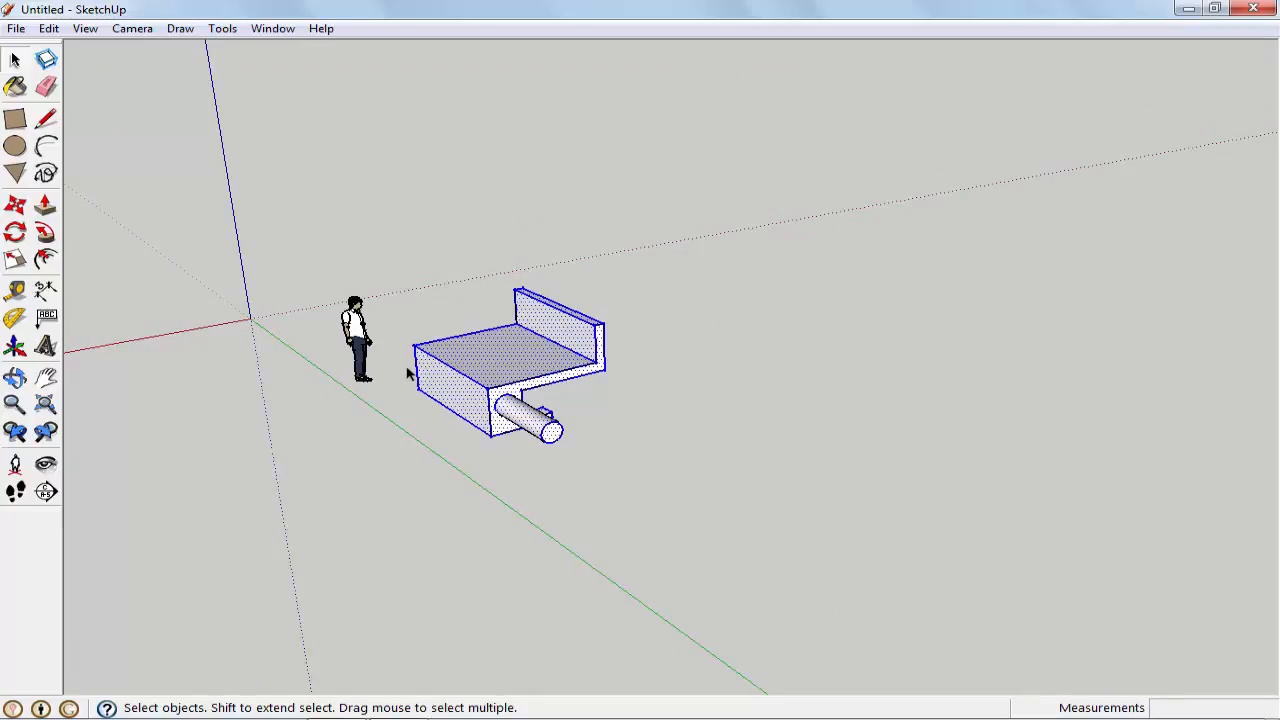
{"action": "mouse_move", "coordinate": [428, 388]}
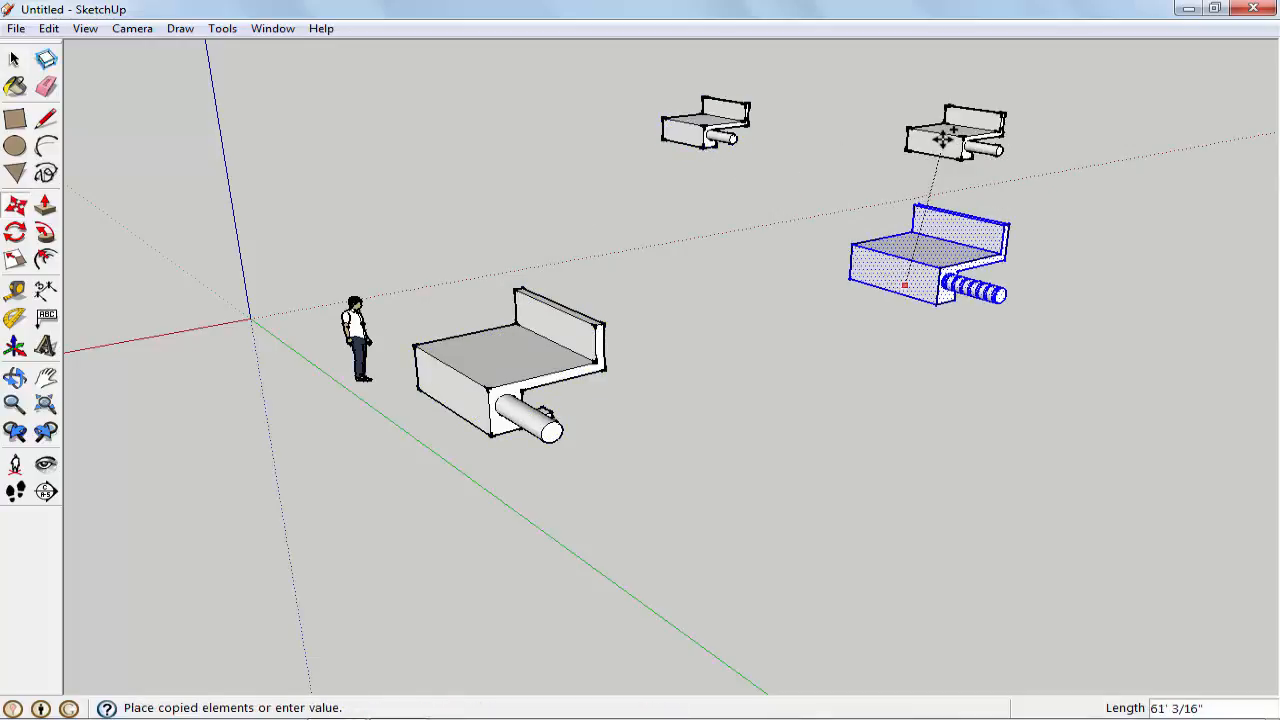
Place copies of the selected bracket model in place, at the front right and at the front left.
{"action": "left_click", "coordinate": [960, 120]}
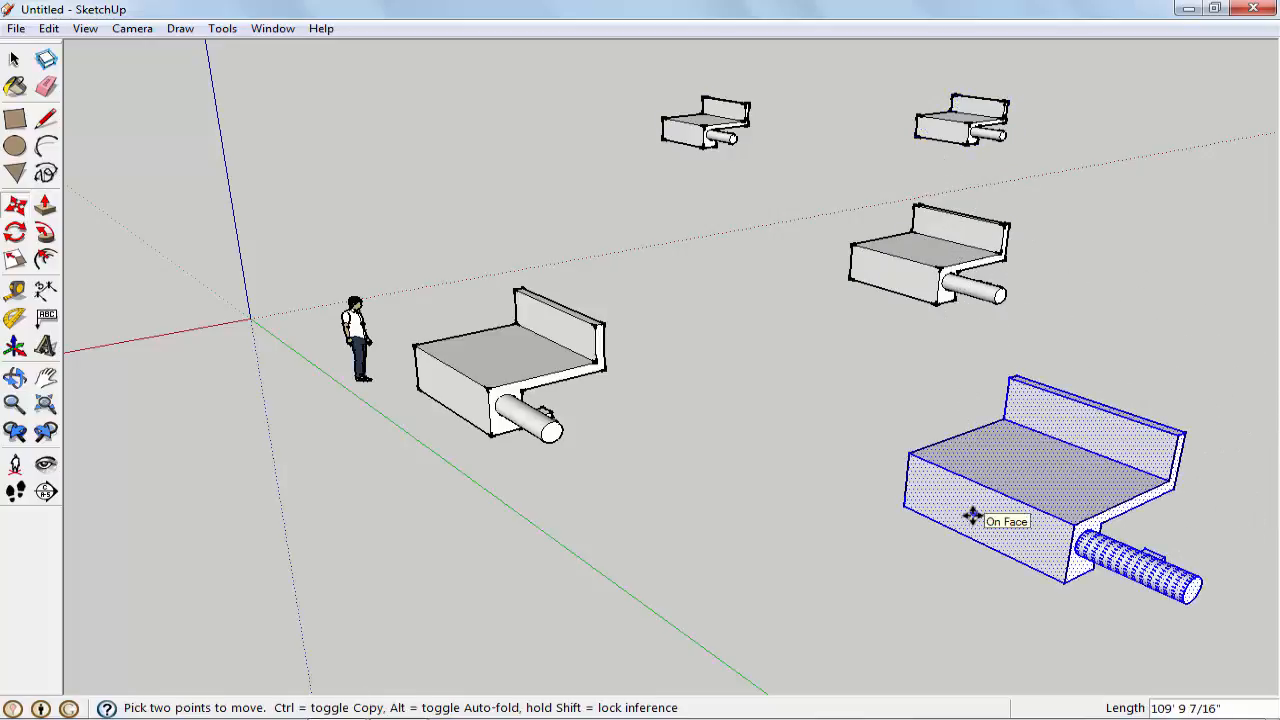
{"action": "left_click_drag", "start_coordinate": [976, 516], "coordinate": [720, 400]}
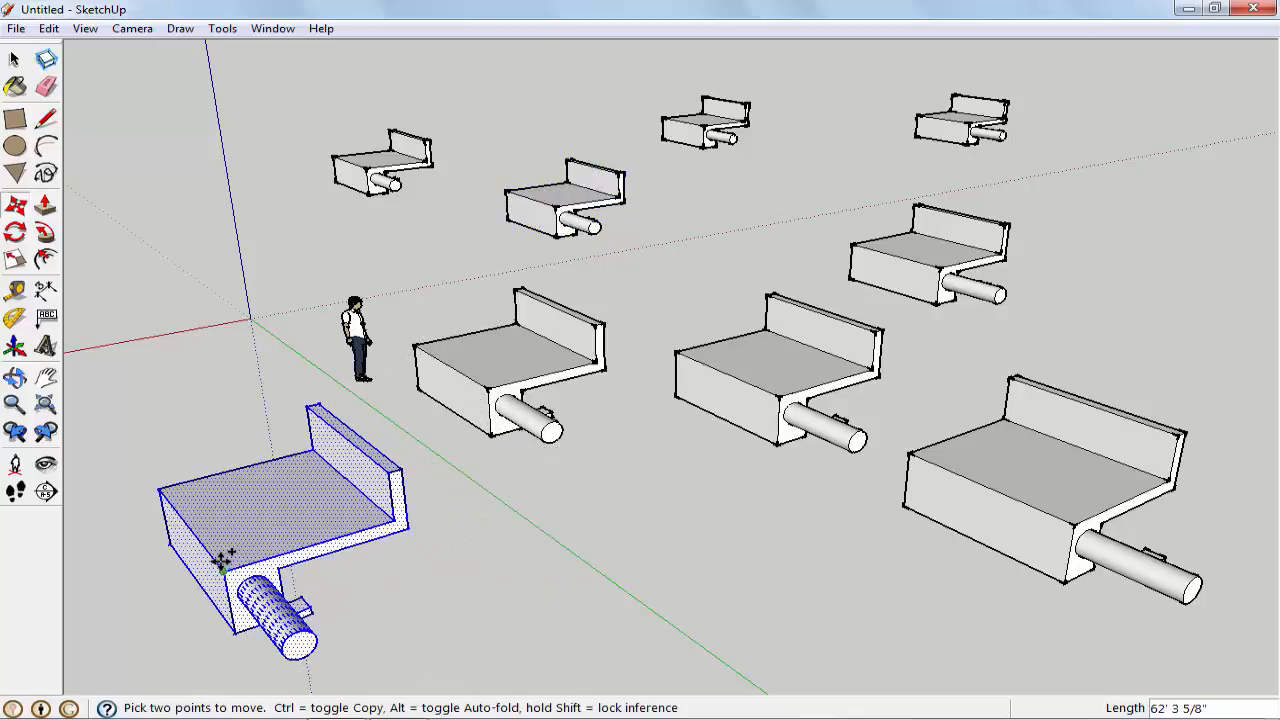
{"action": "left_click_drag", "start_coordinate": [224, 560], "coordinate": [140, 140]}
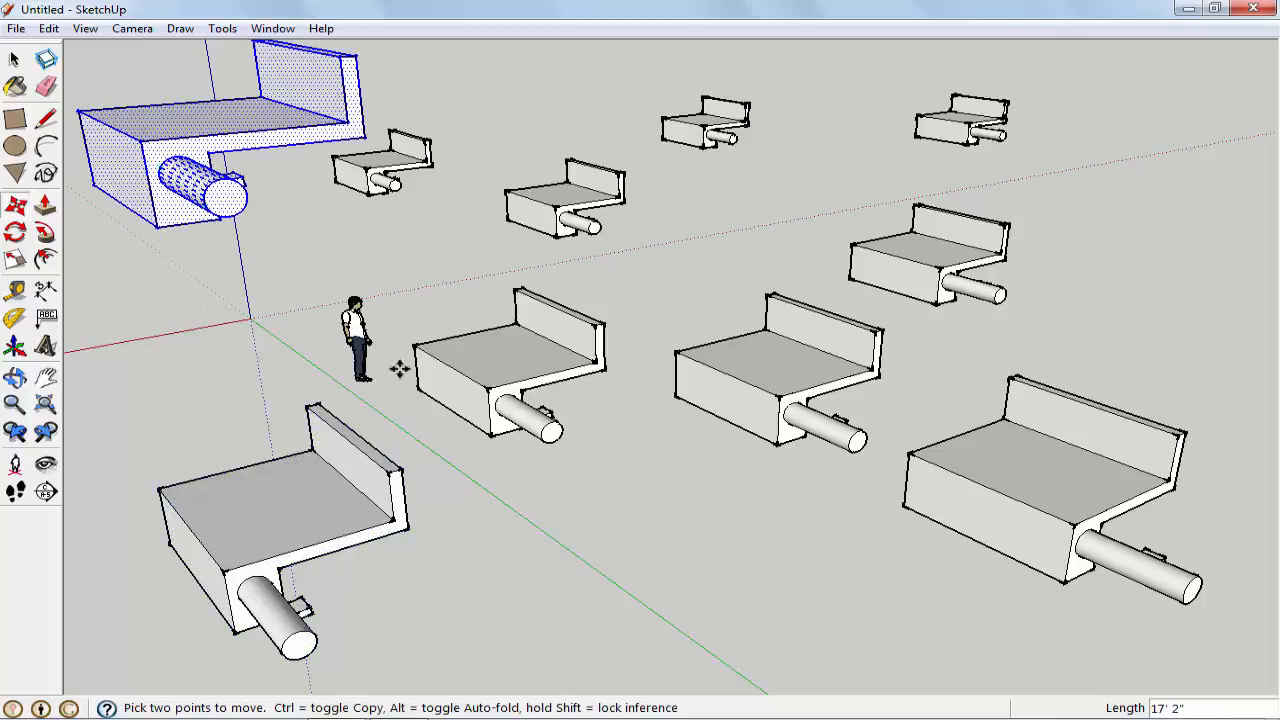
{"action": "mouse_move", "coordinate": [480, 236]}
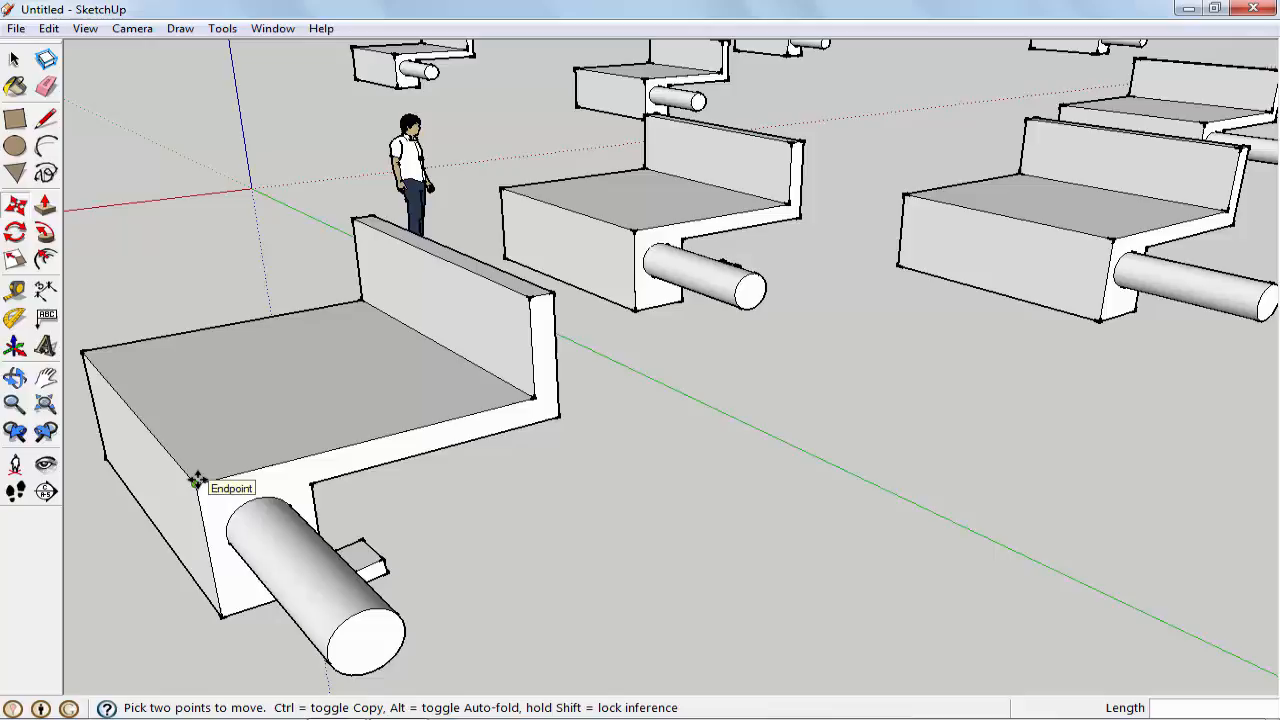
{"action": "mouse_move", "coordinate": [200, 480]}
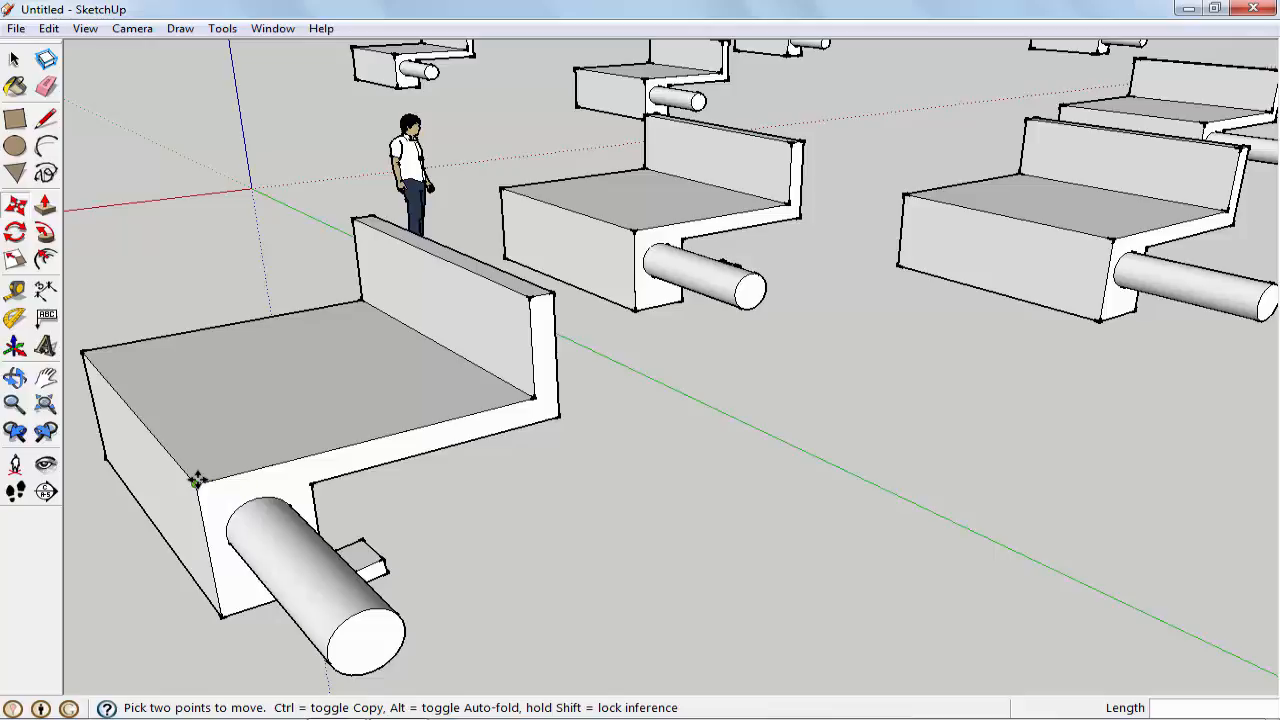
{"action": "mouse_move", "coordinate": [452, 414]}
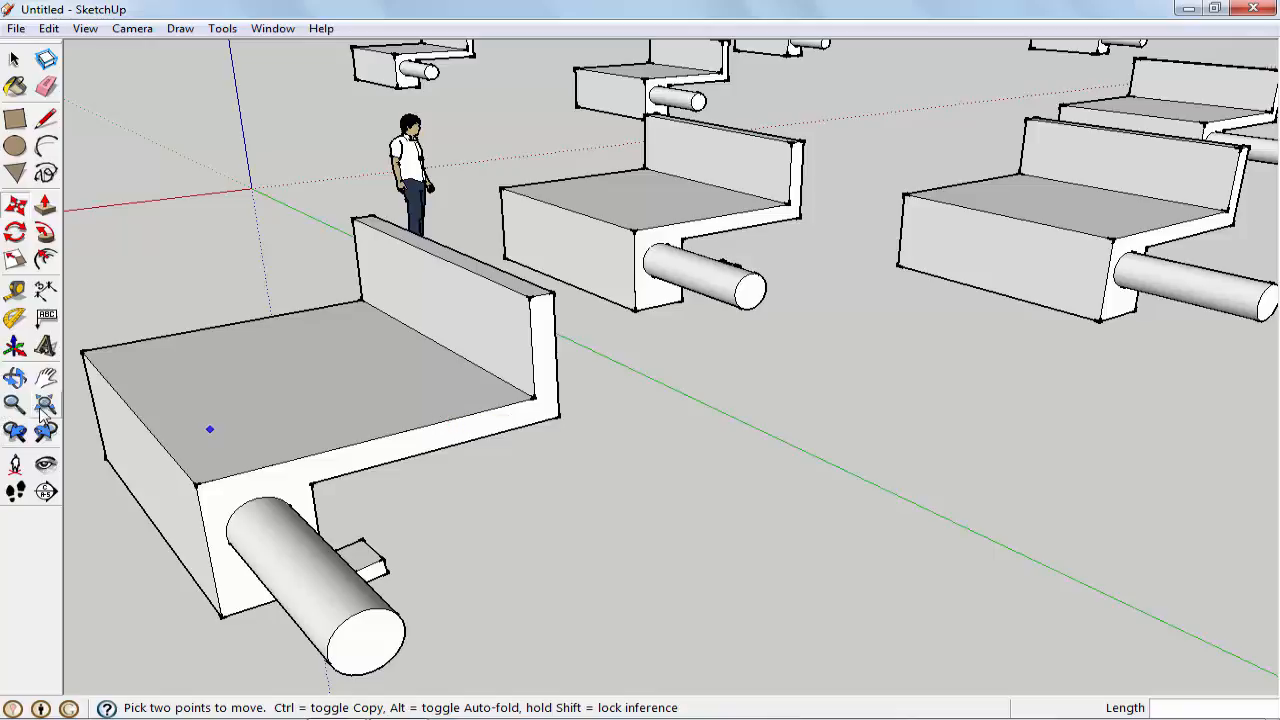
{"action": "mouse_move", "coordinate": [44, 404]}
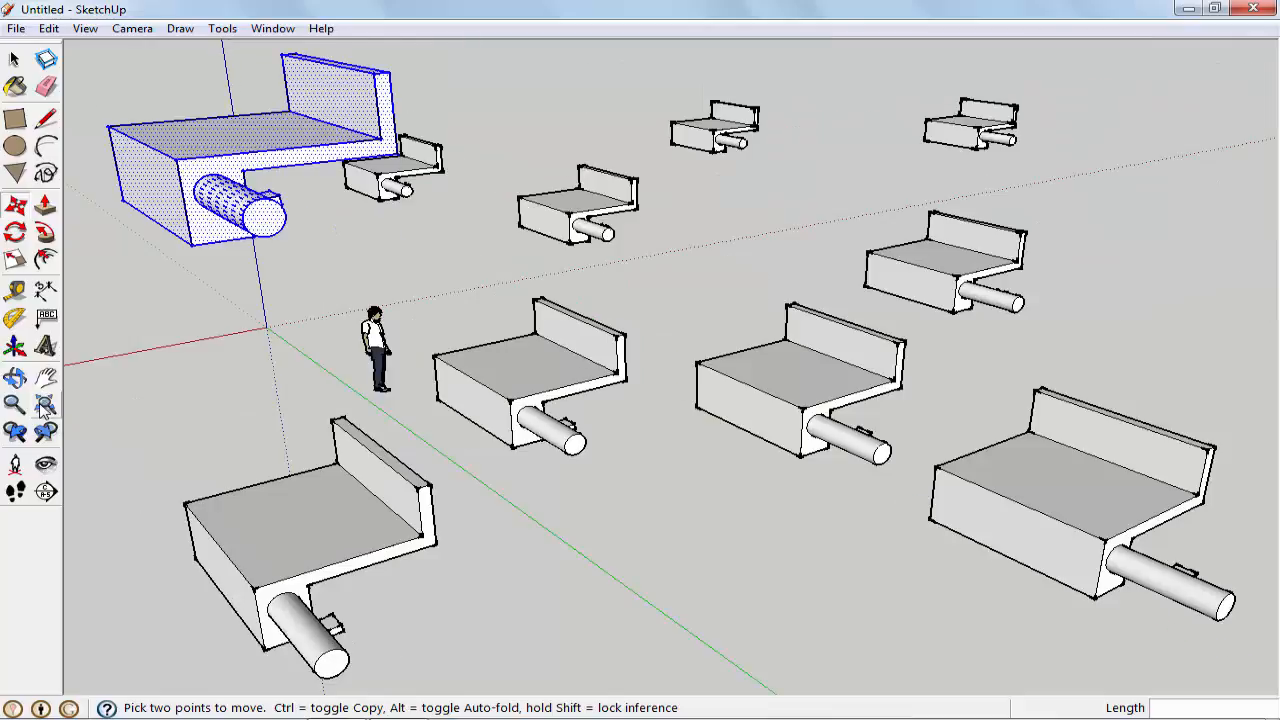
{"action": "mouse_move", "coordinate": [552, 236]}
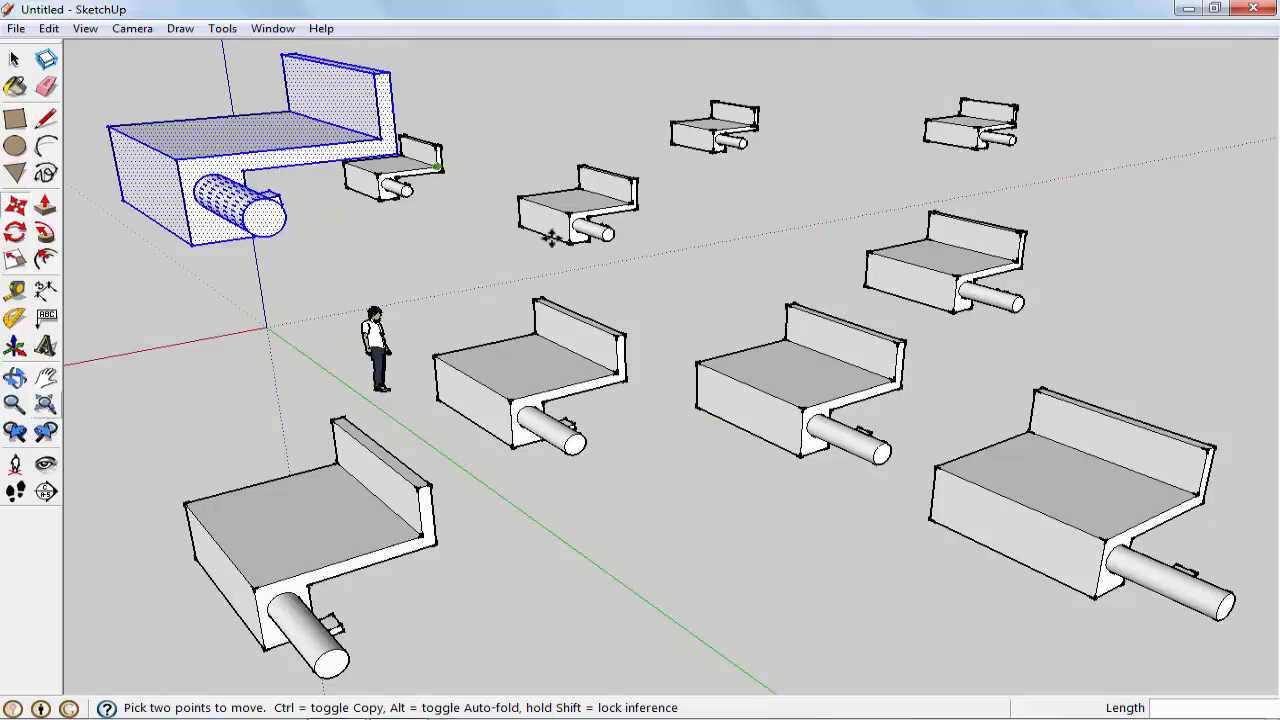
{"action": "mouse_move", "coordinate": [1016, 180]}
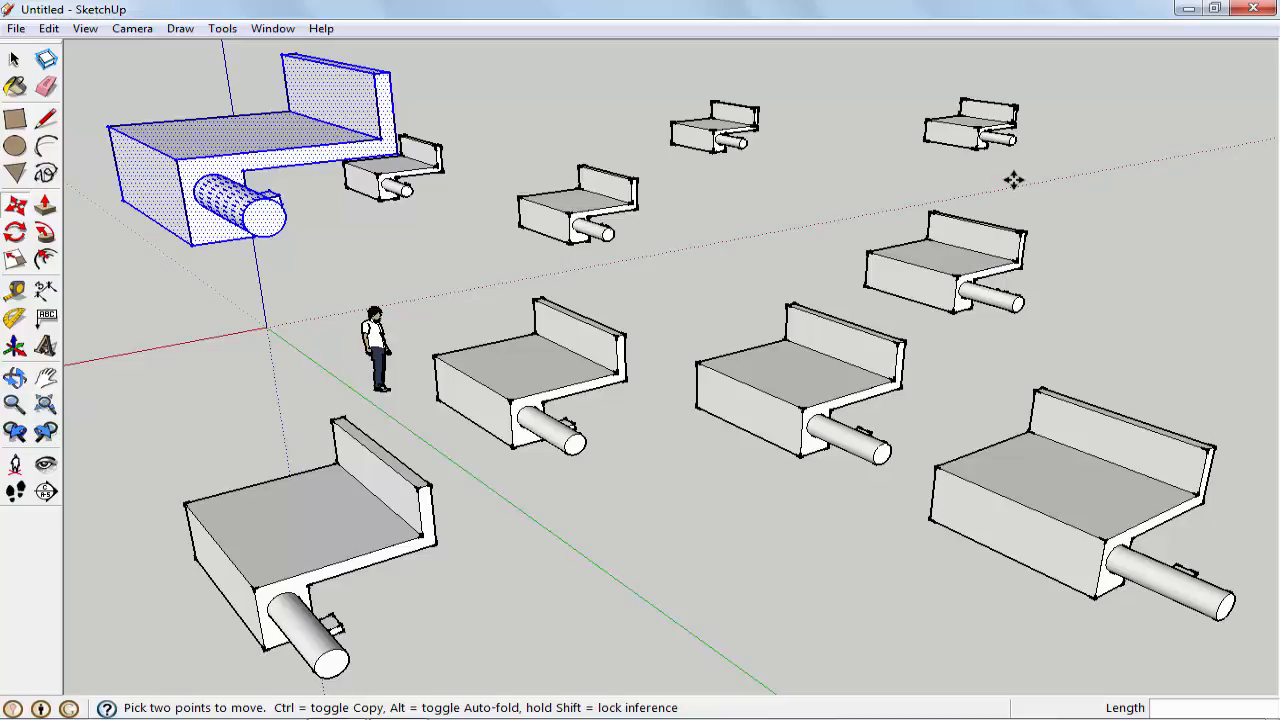
{"action": "mouse_move", "coordinate": [950, 184]}
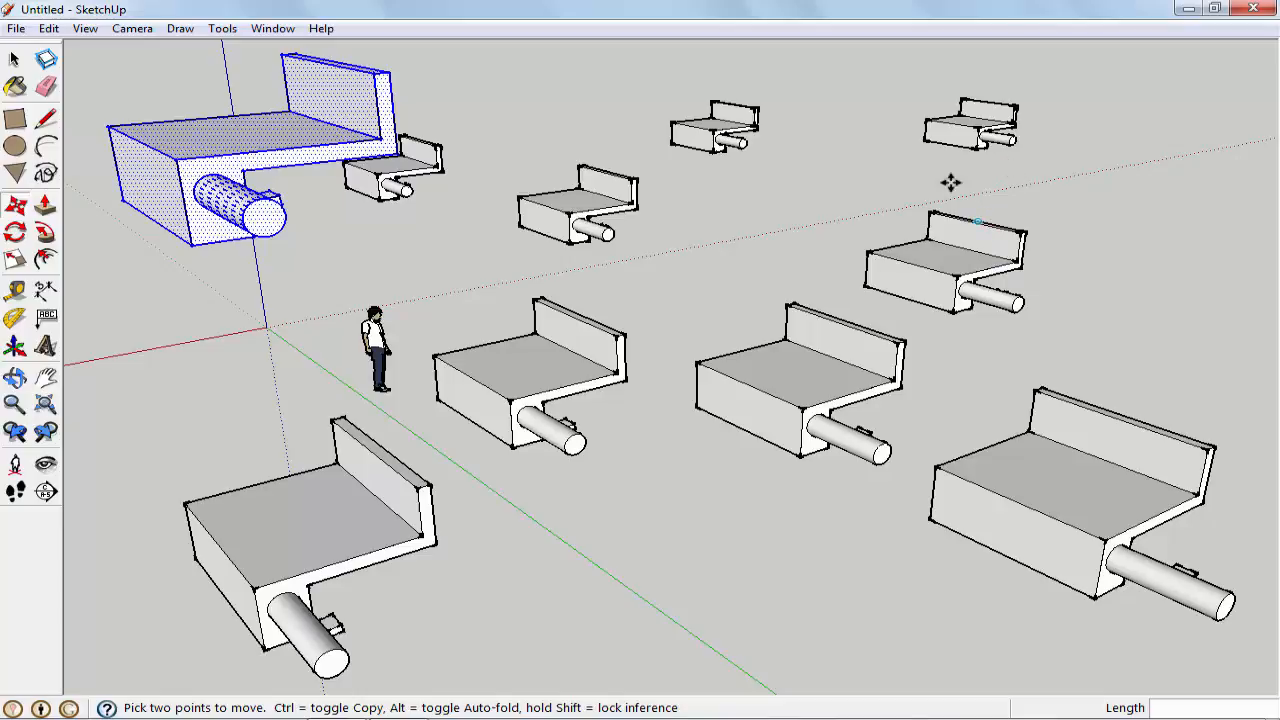